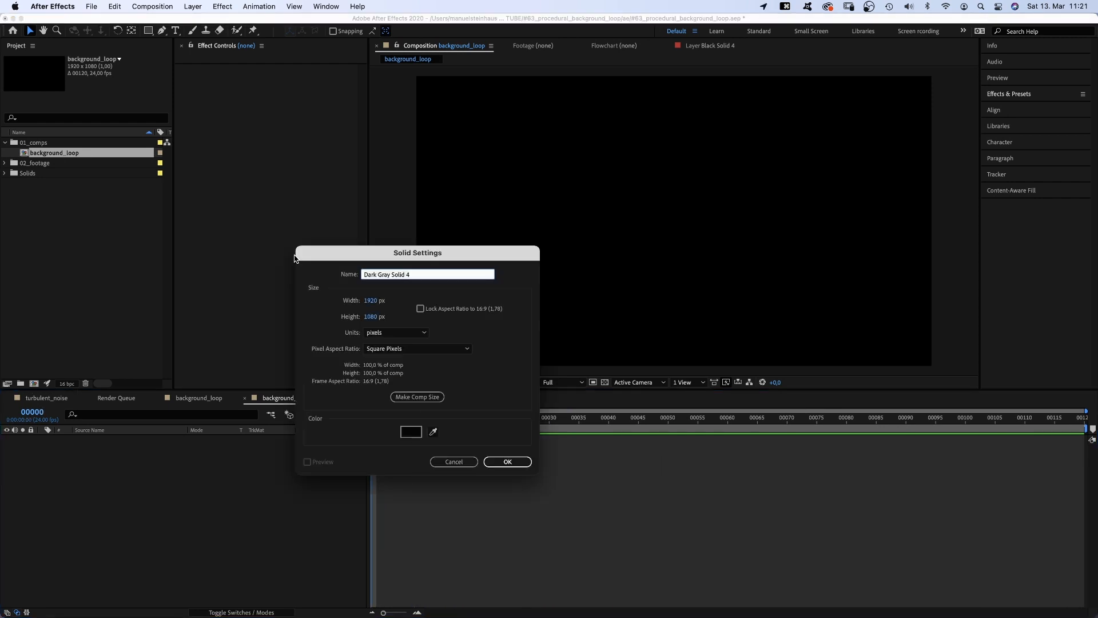
# Create a full-frame black solid named 'background' in the background_loop composition
pyautogui.write('background')
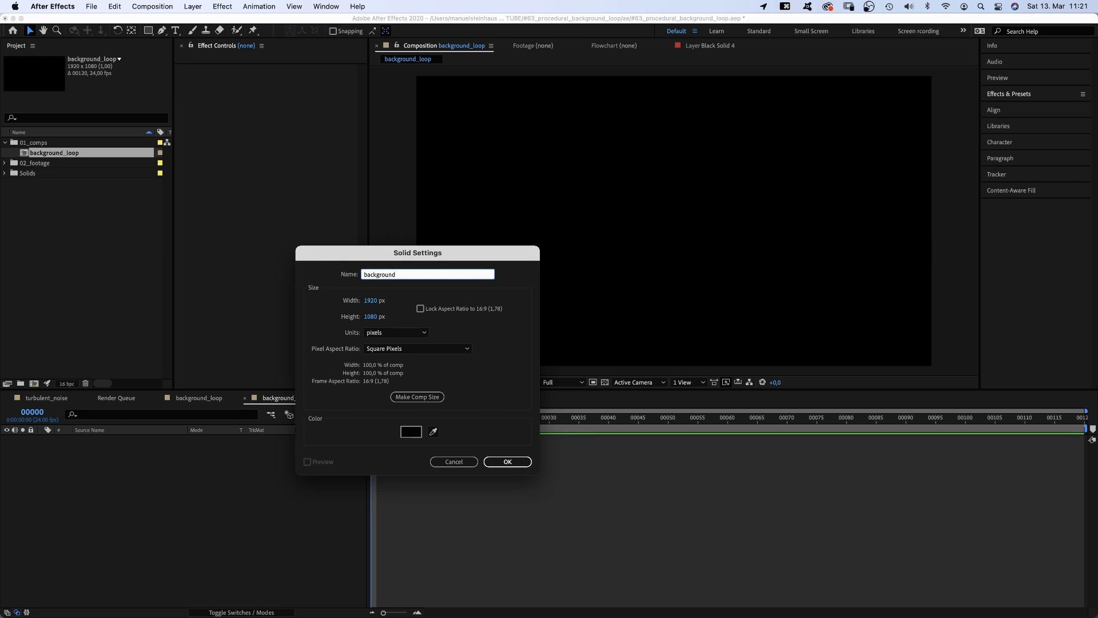
pyautogui.click(506, 461)
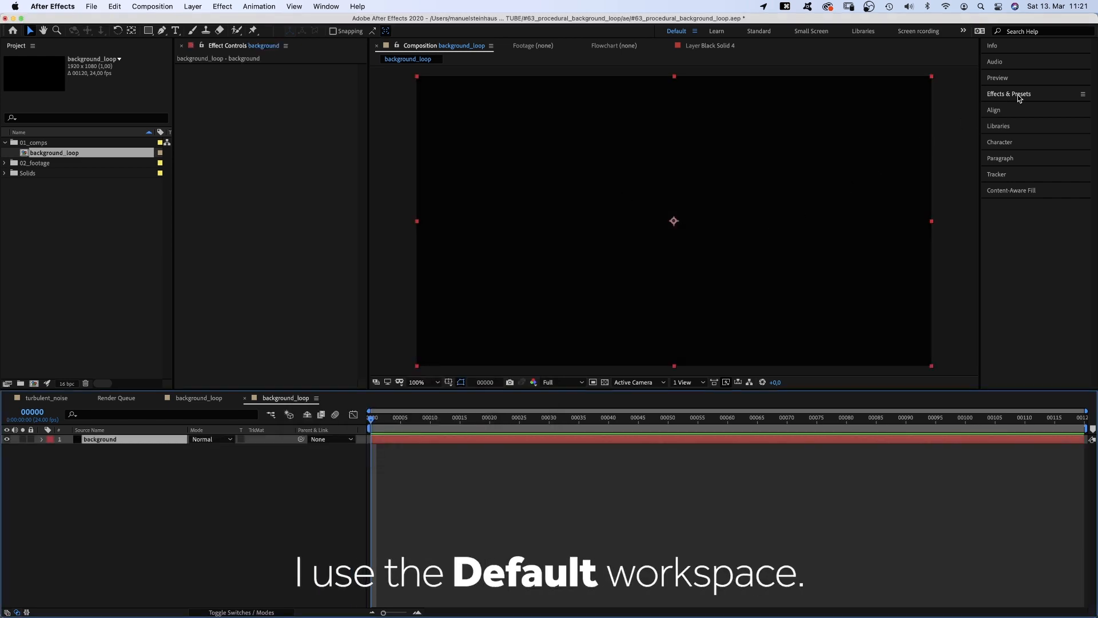
# Apply a 4-Color Gradient to background in dark purples and navy blues with Jitter 100%
pyautogui.write('4-')
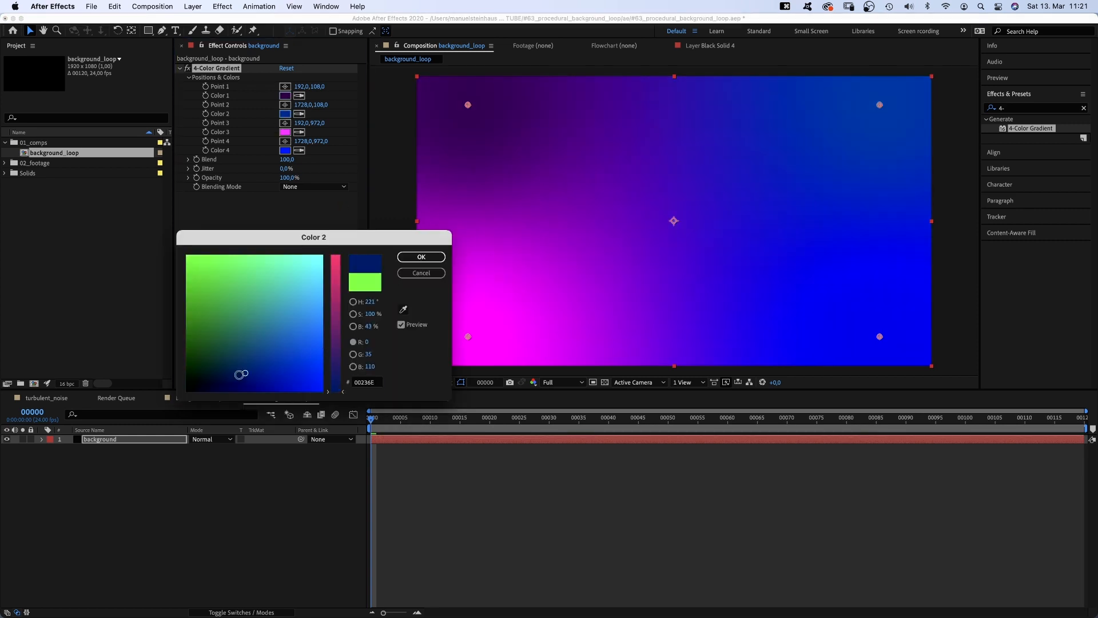
pyautogui.click(419, 257)
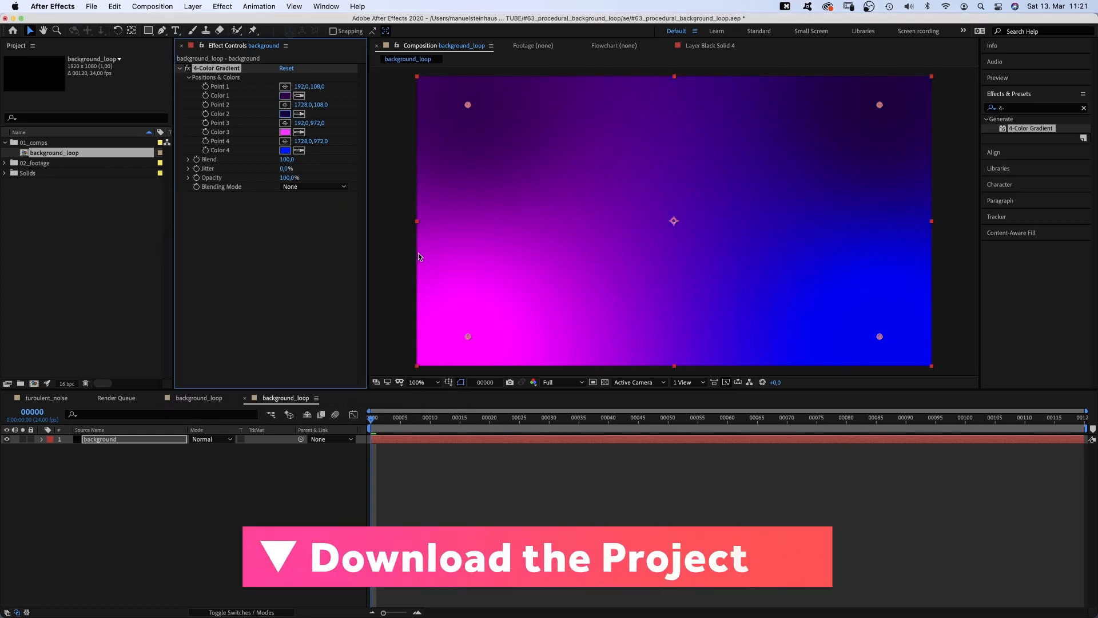
pyautogui.click(285, 131)
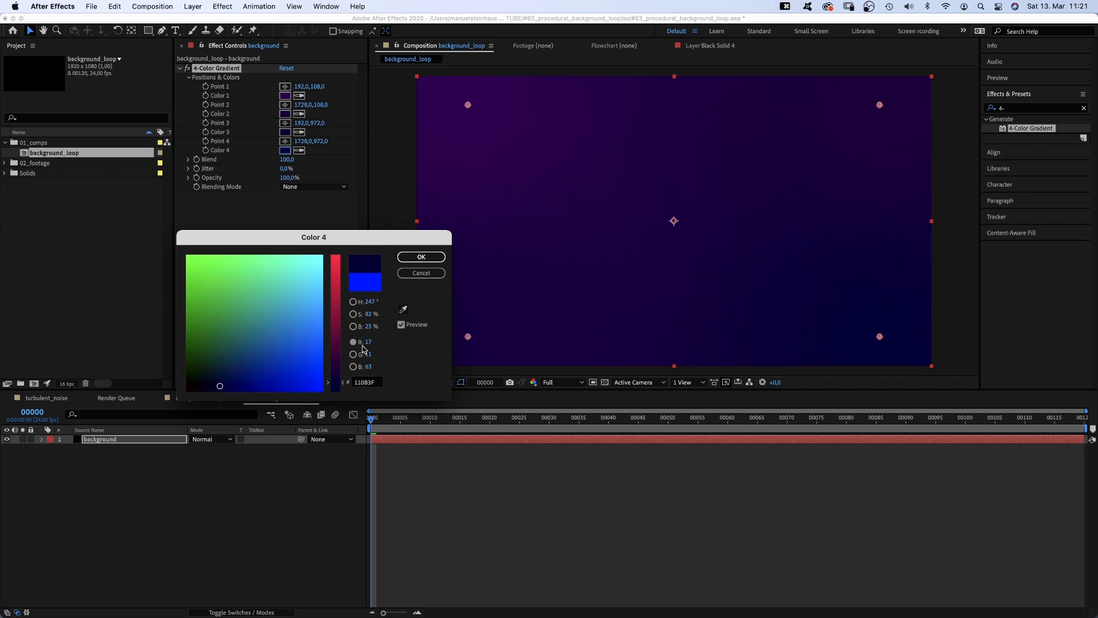
pyautogui.click(421, 256)
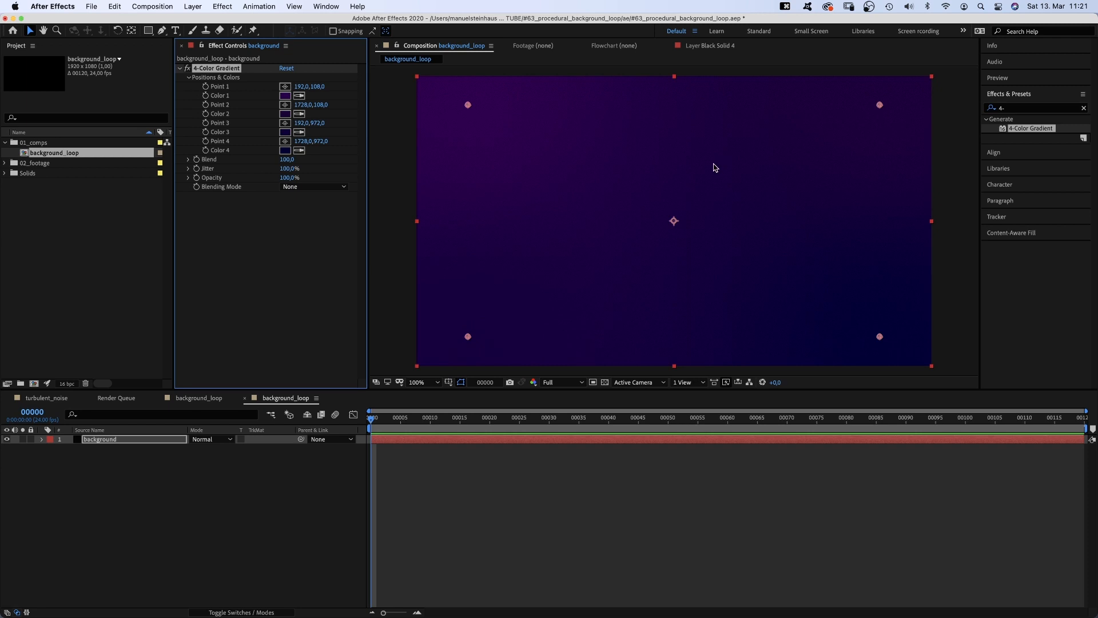
pyautogui.moveTo(324, 488)
pyautogui.write('mask_level_1')
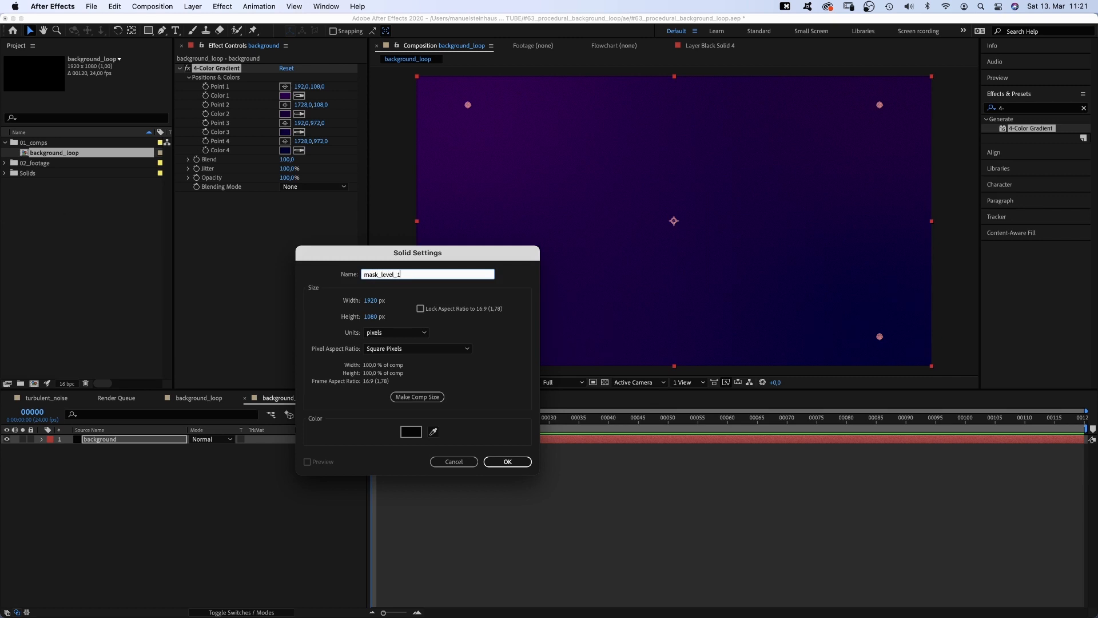
# Create a second black solid named 'mask_level_1' above the background layer
pyautogui.click(507, 461)
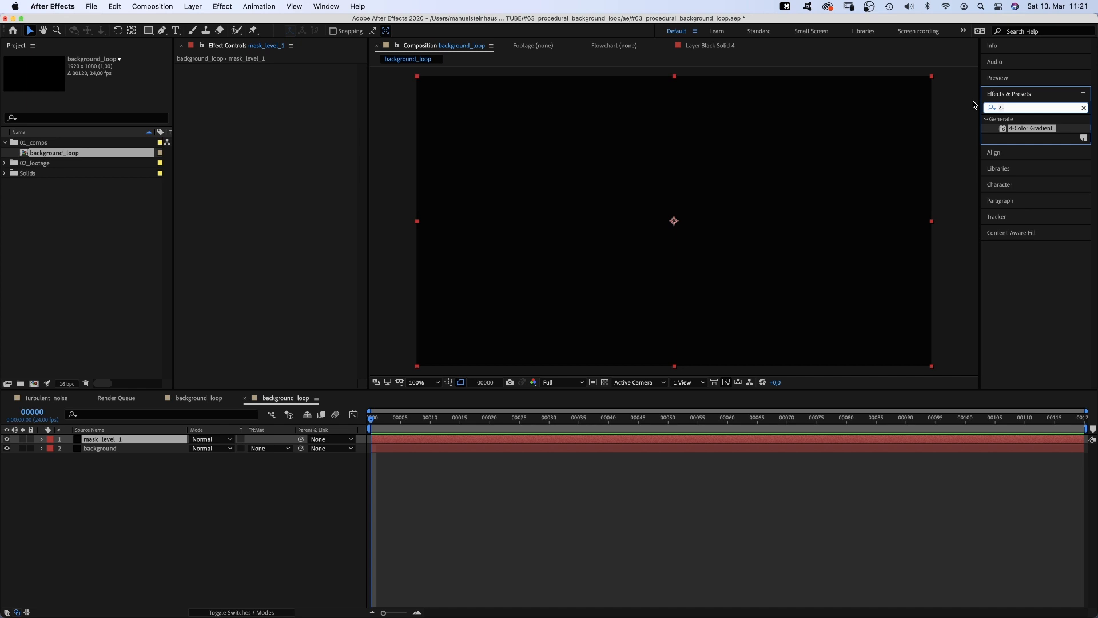
# Apply Fractal Noise to mask_level_1: Spline type, brightness 39, scale 165, complexity 1
pyautogui.write('fractal')
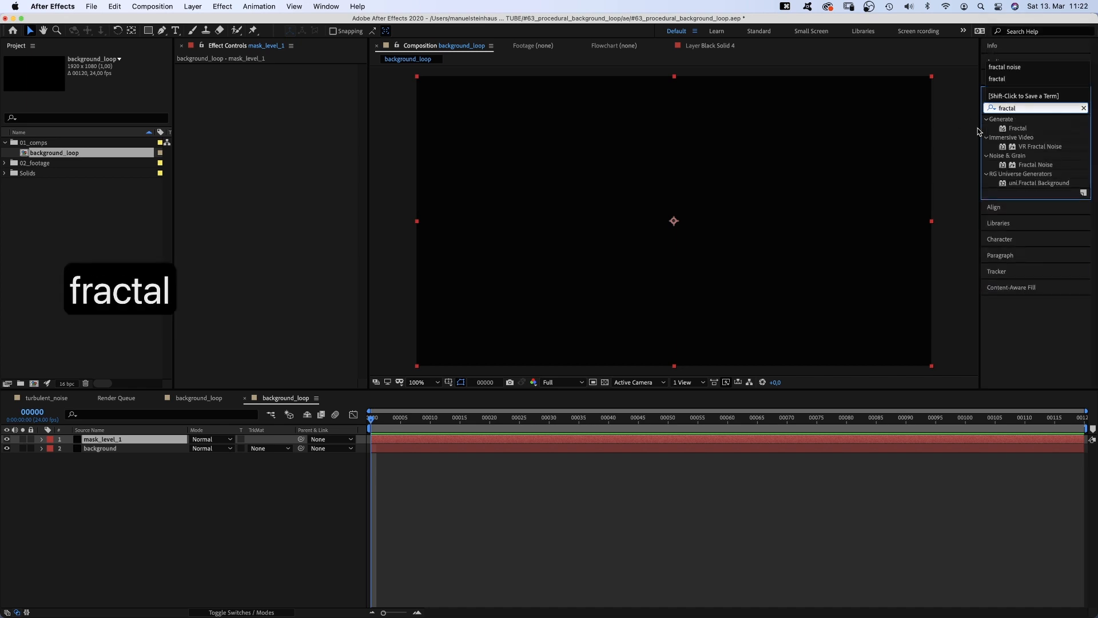
pyautogui.click(1036, 165)
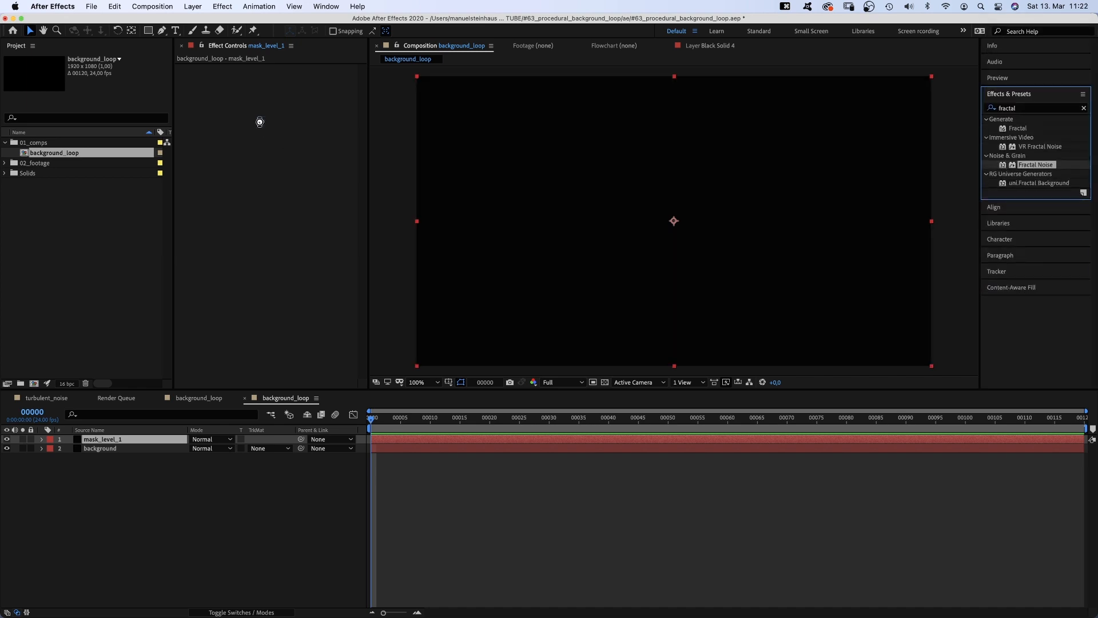
pyautogui.click(317, 77)
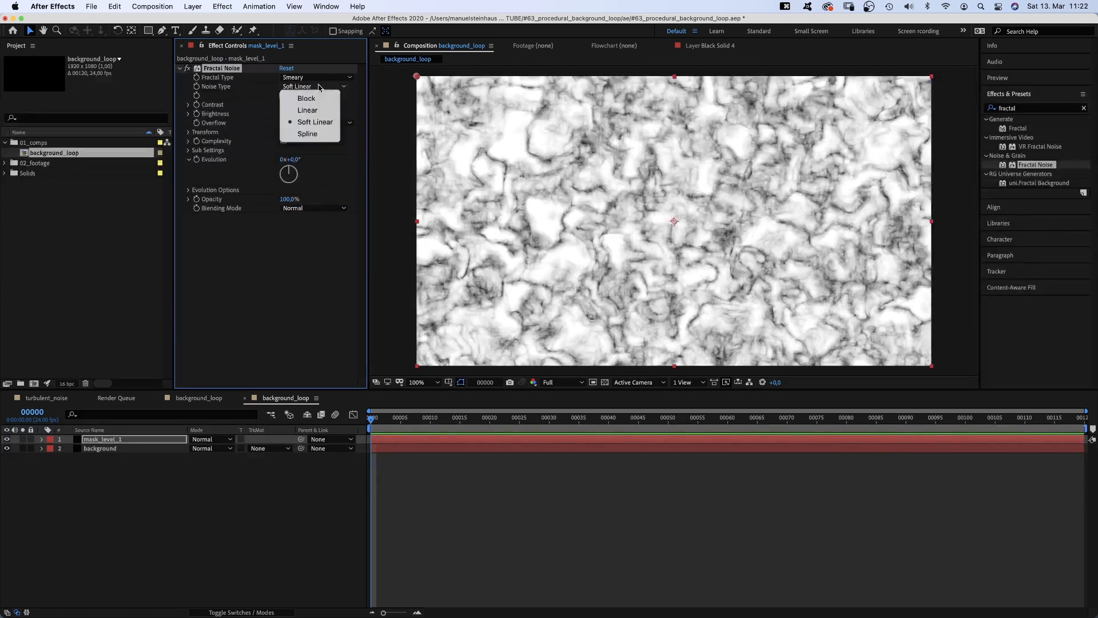
pyautogui.click(308, 133)
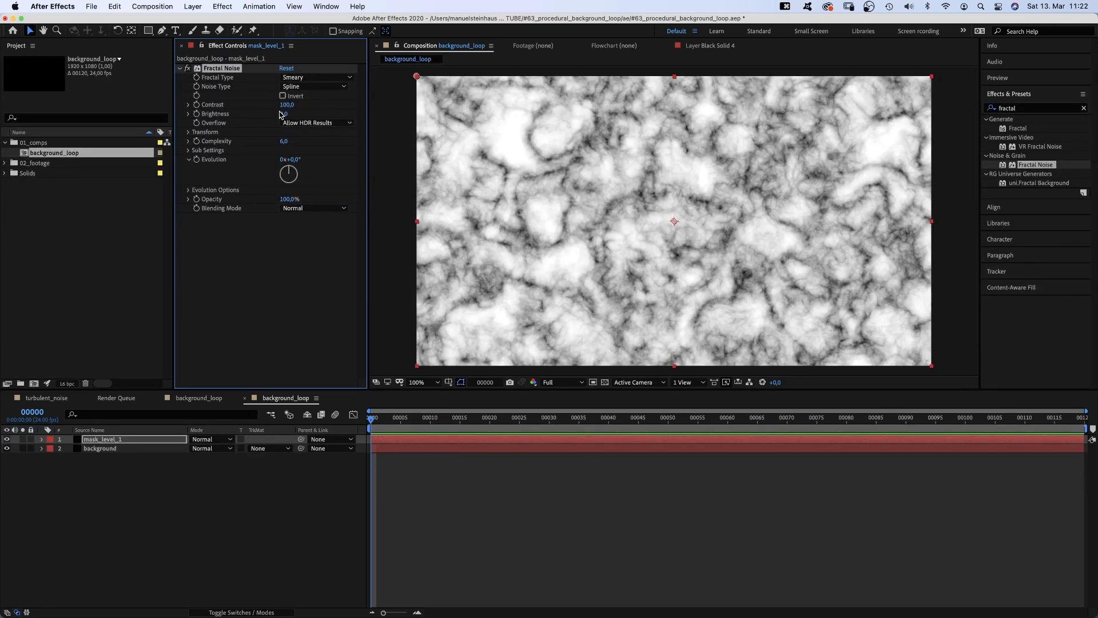
pyautogui.write('39')
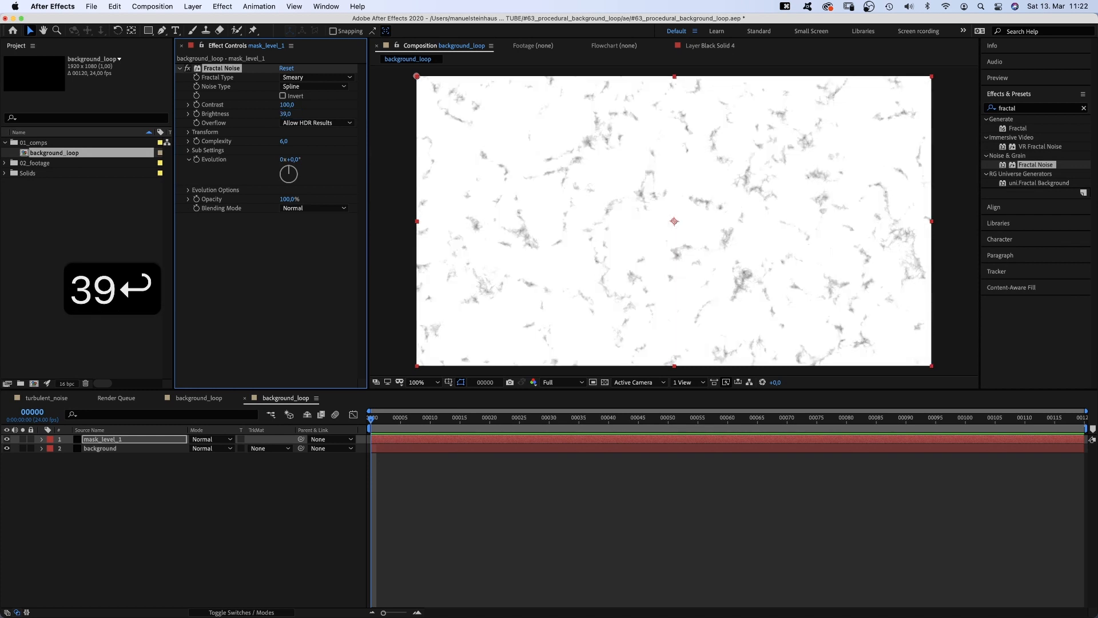
pyautogui.click(205, 131)
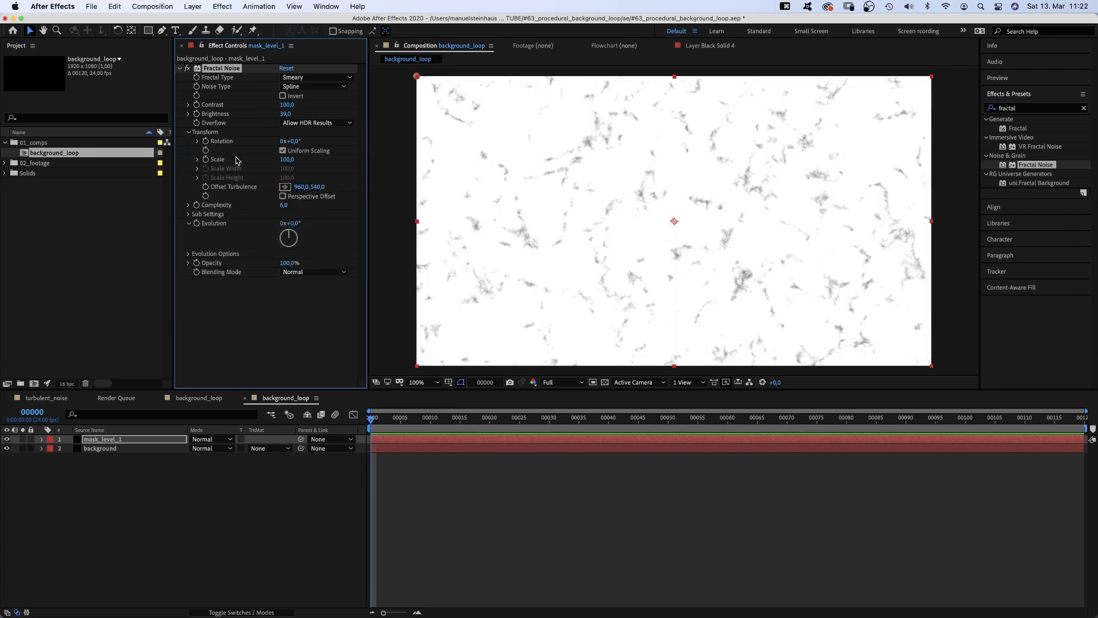
pyautogui.write('165')
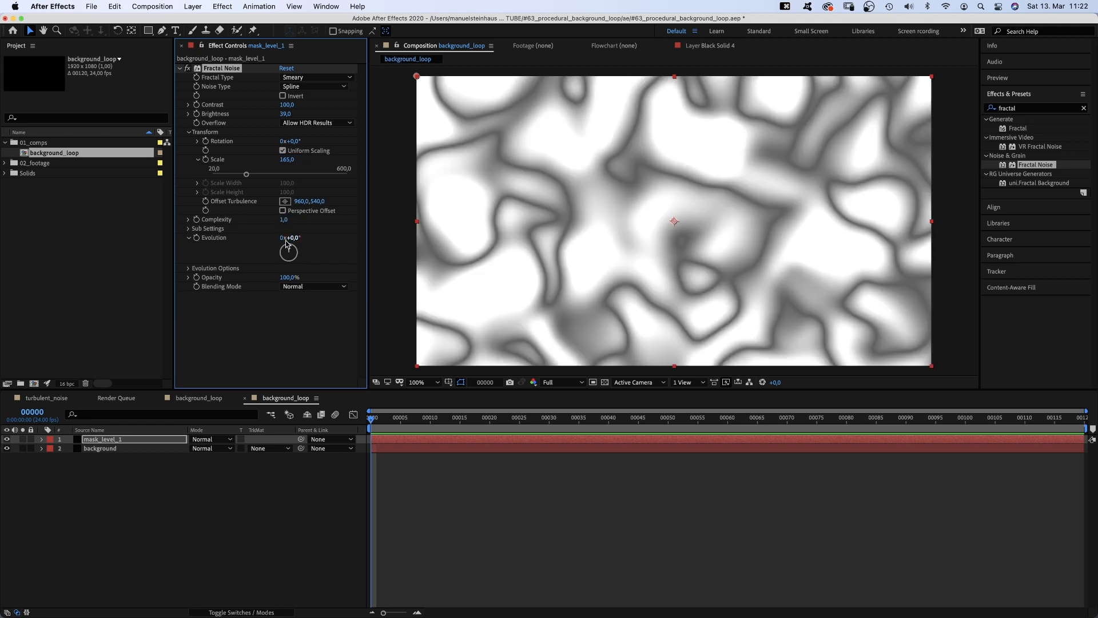
# Keyframe Evolution from 0 to 1x across the timeline and enable Cycle Evolution for a seamless loop
pyautogui.click(728, 418)
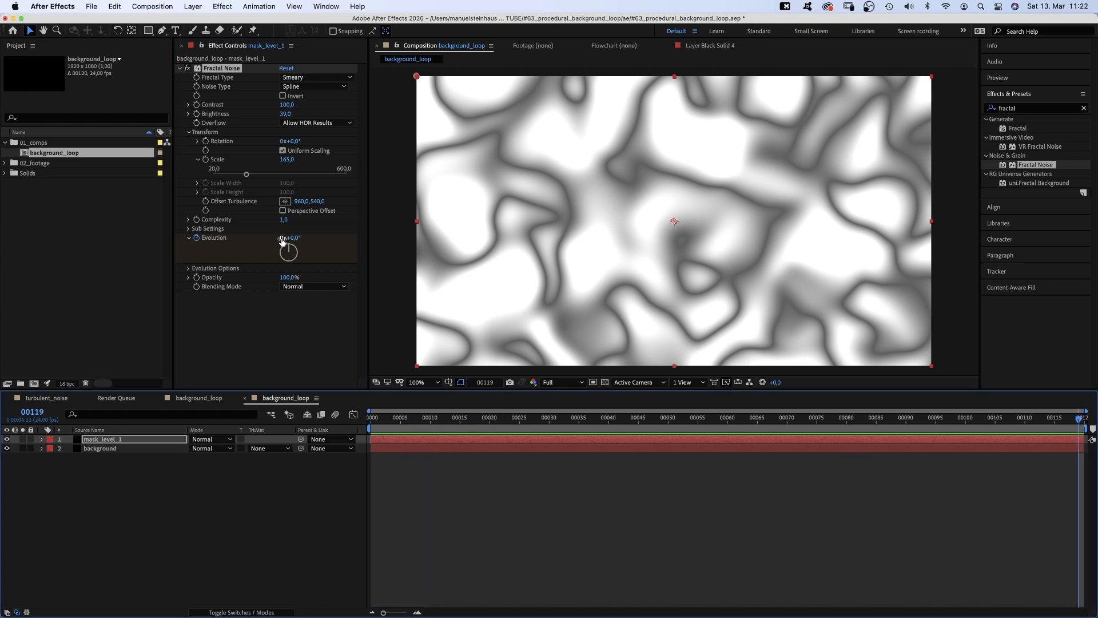
pyautogui.press('enter')
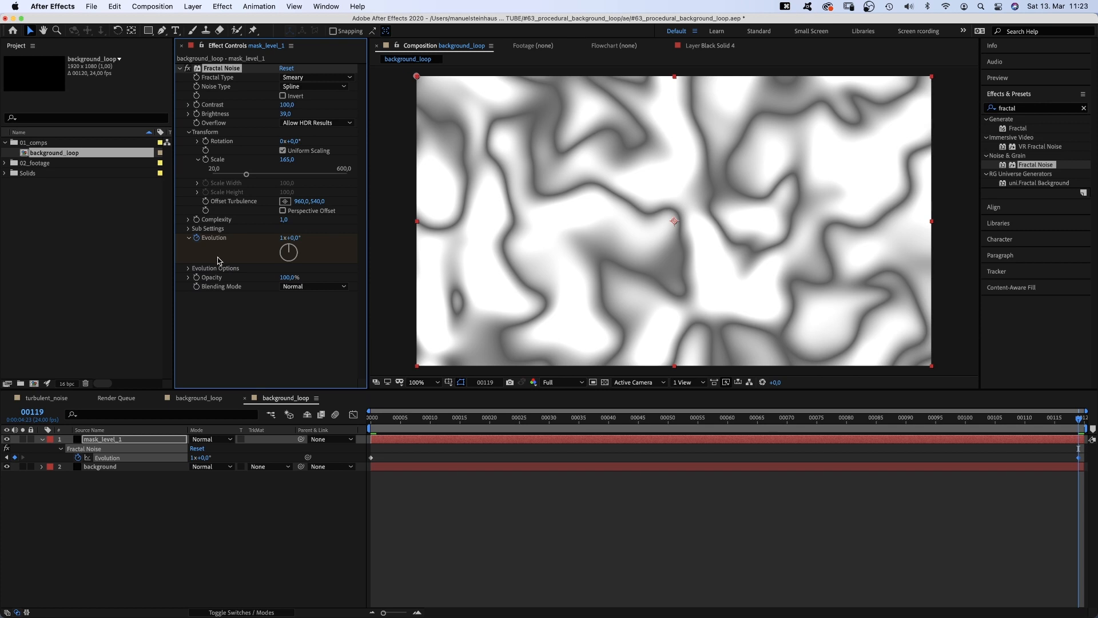
pyautogui.click(187, 268)
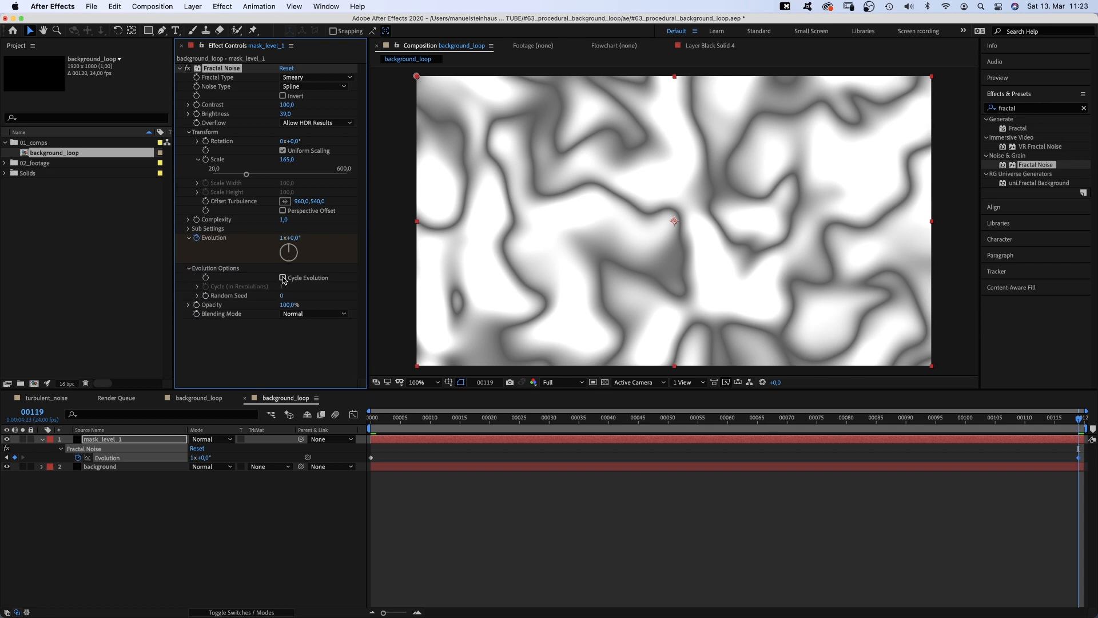
pyautogui.click(283, 276)
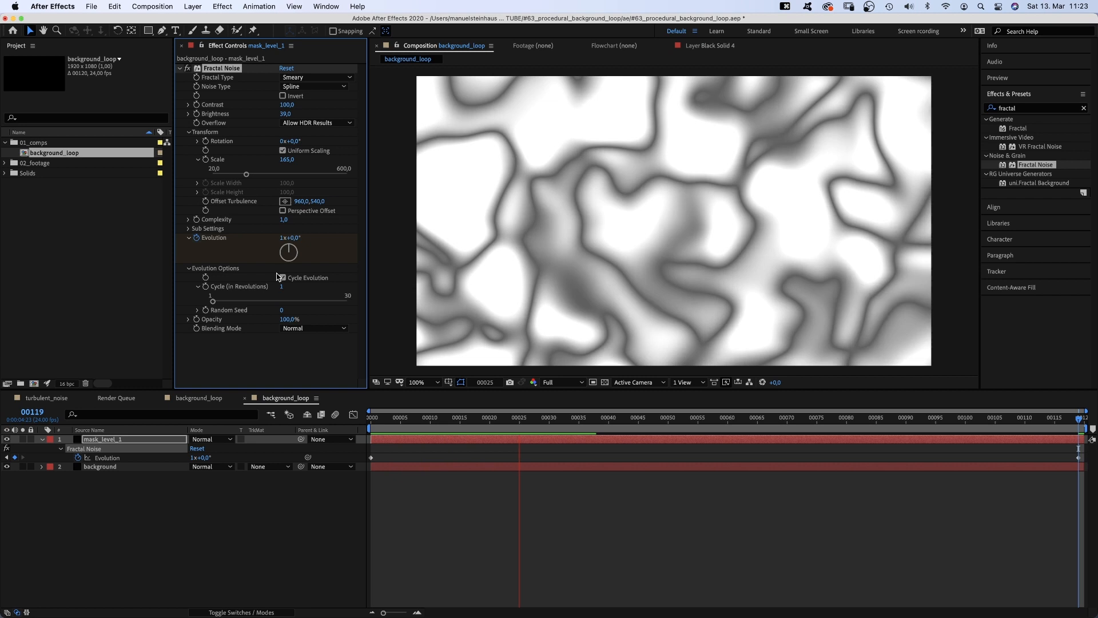
pyautogui.click(805, 418)
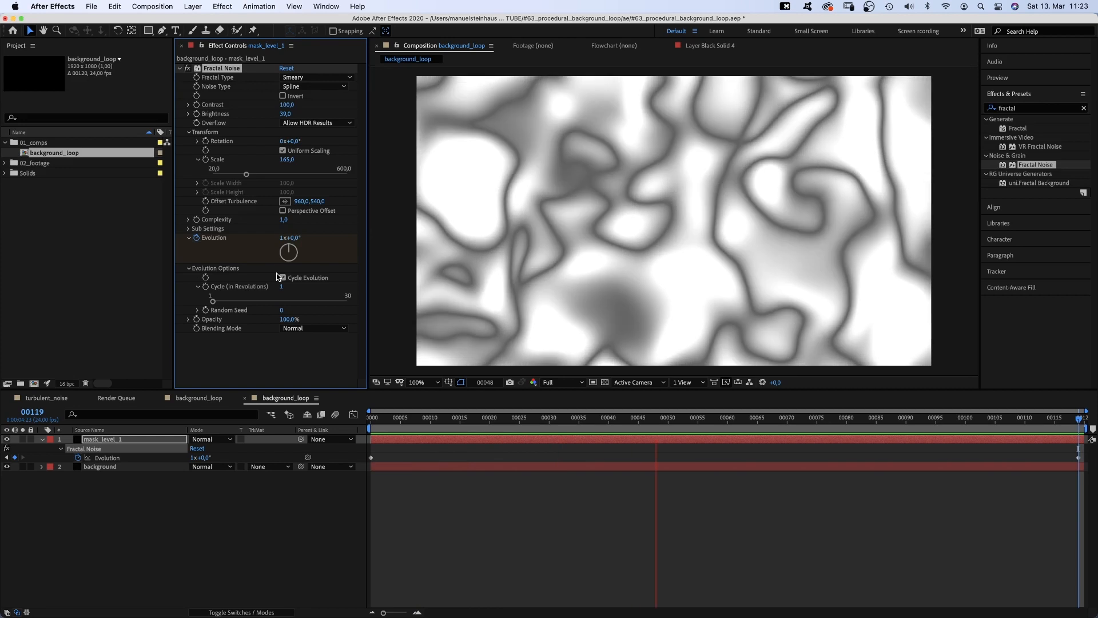
# Extend the composition duration to 240 frames and return the playhead to frame 0
pyautogui.press('cmd+k')
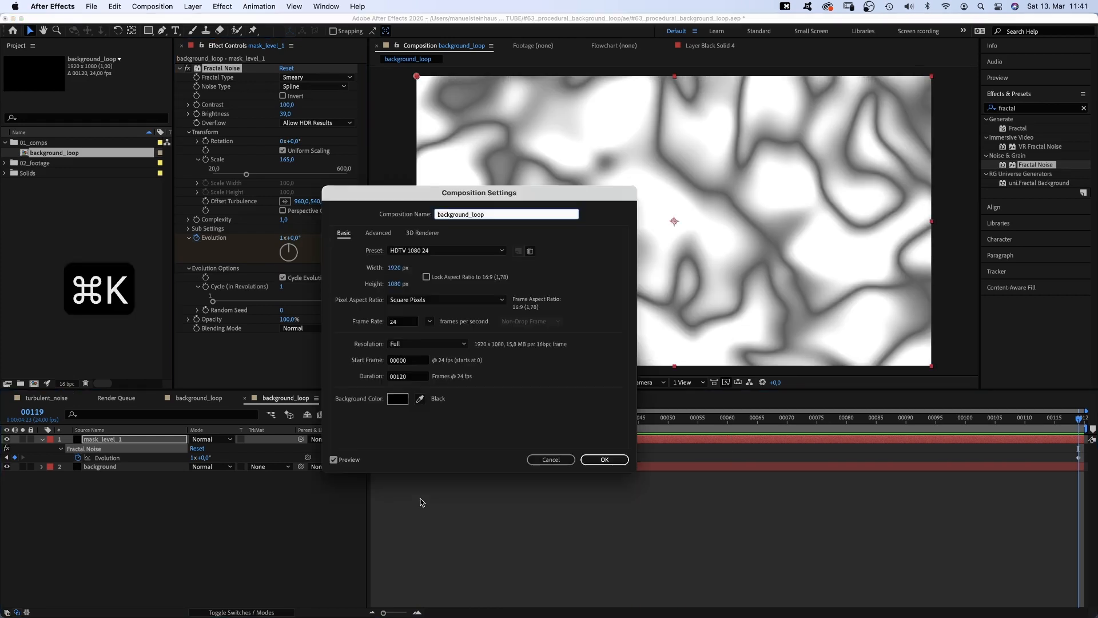
pyautogui.click(408, 377)
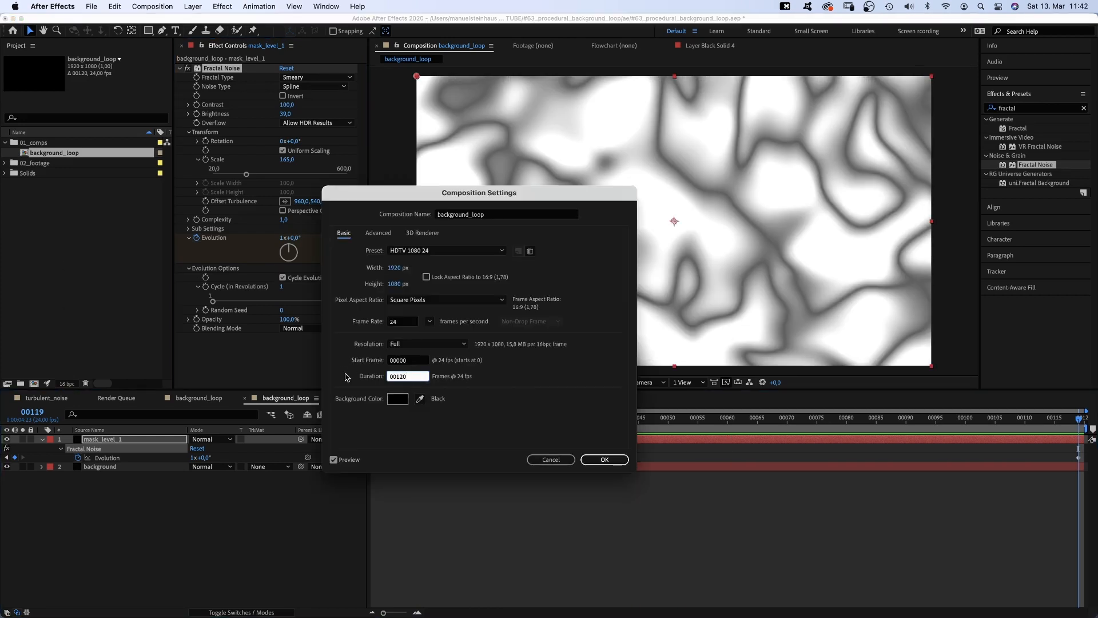
pyautogui.click(603, 460)
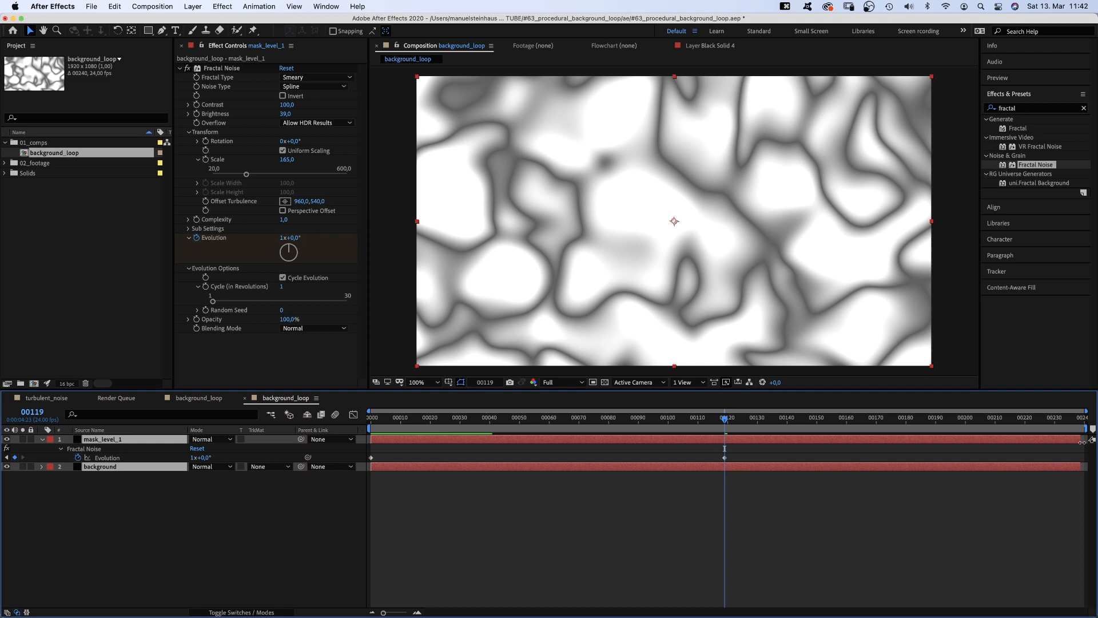
pyautogui.click(741, 458)
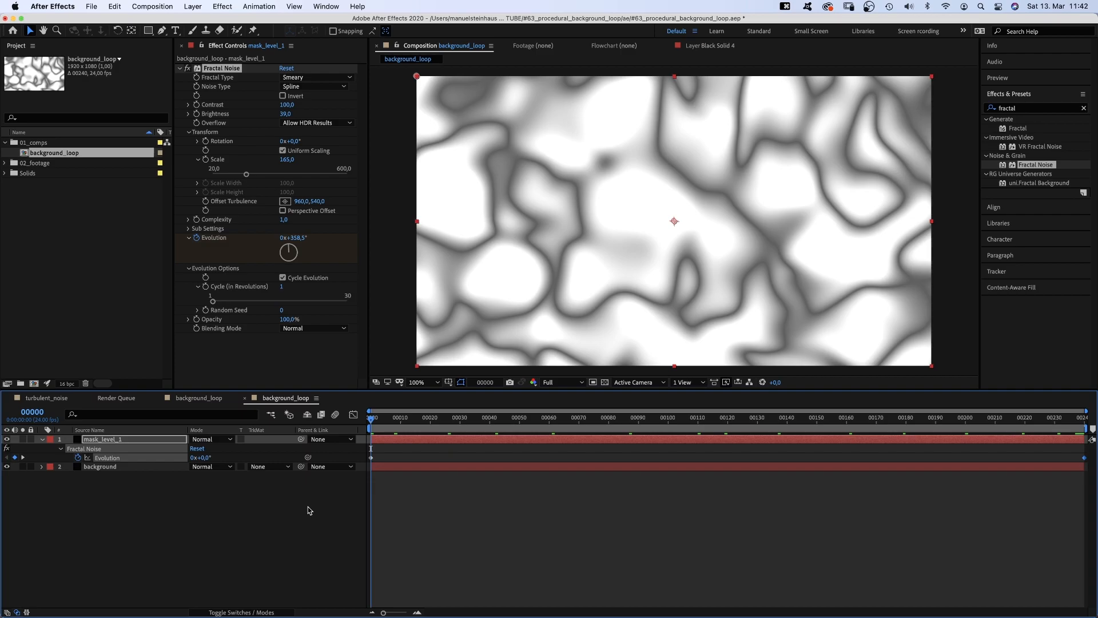
# Apply Levels to mask_level_1 with Input Black and Input White at 125, then create a solid for the gradient
pyautogui.write('le')
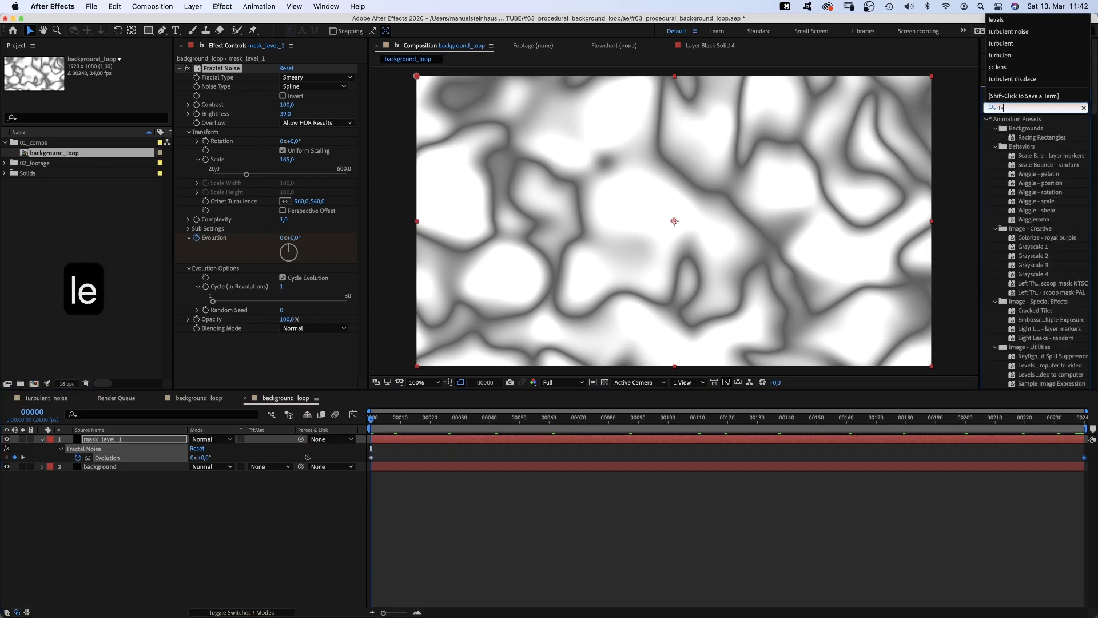
pyautogui.write('level')
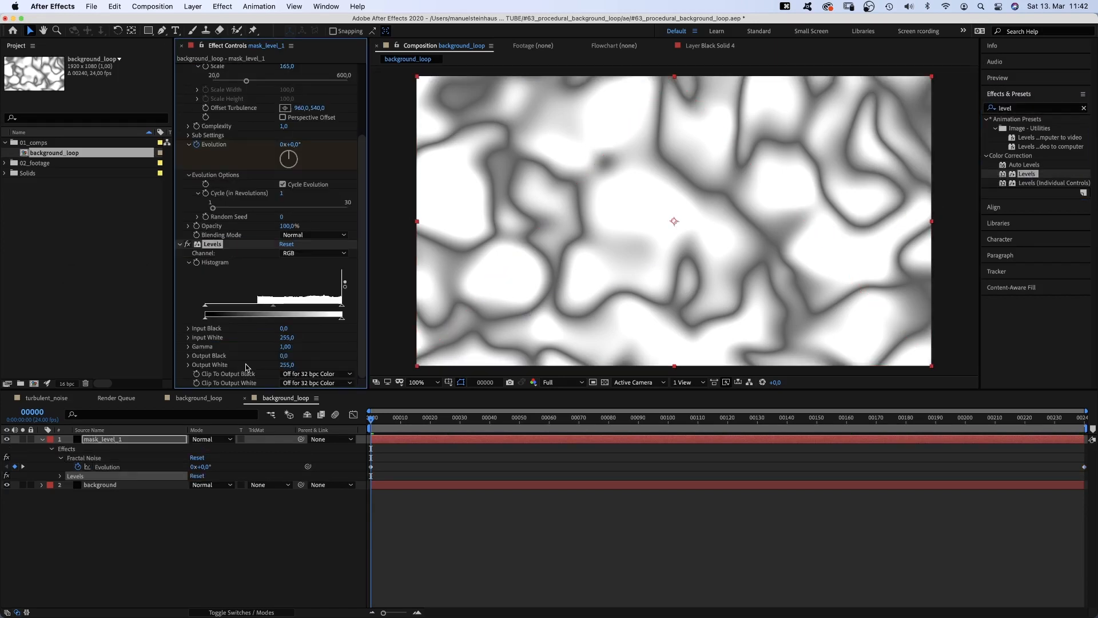
pyautogui.moveTo(342, 316); pyautogui.dragTo(274, 316)
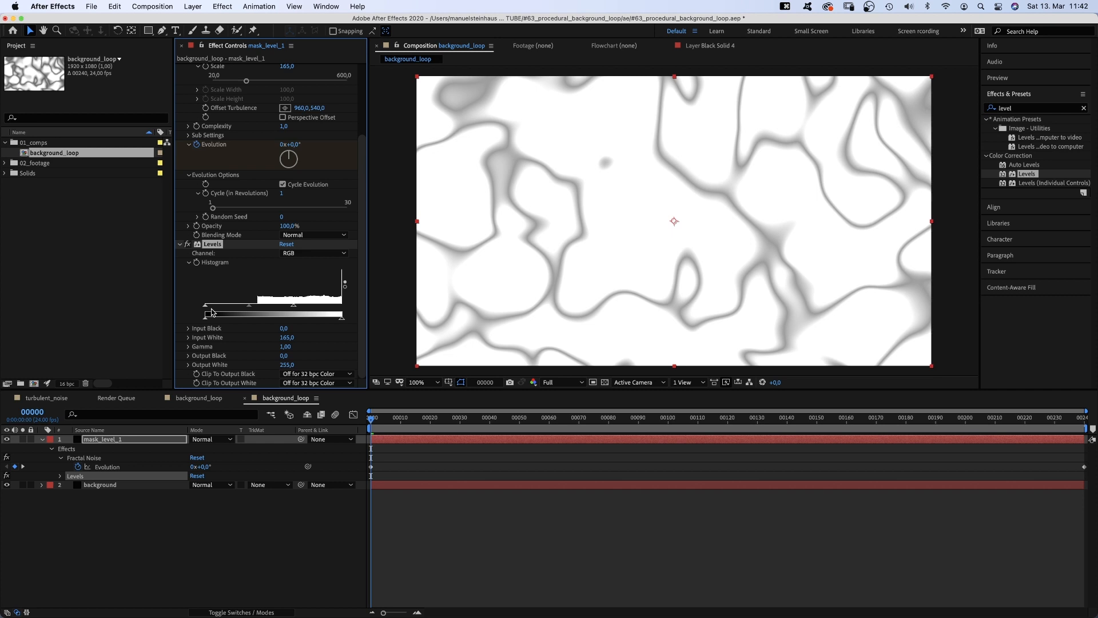
pyautogui.moveTo(211, 311); pyautogui.dragTo(293, 311)
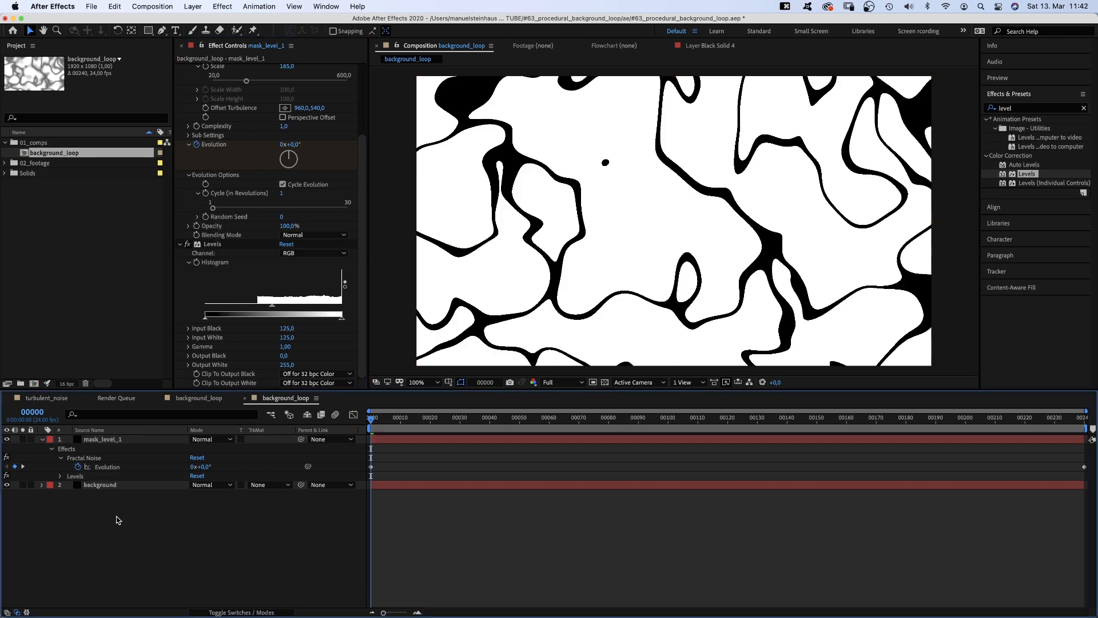
pyautogui.press('cmd+d')
pyautogui.write('level_1')
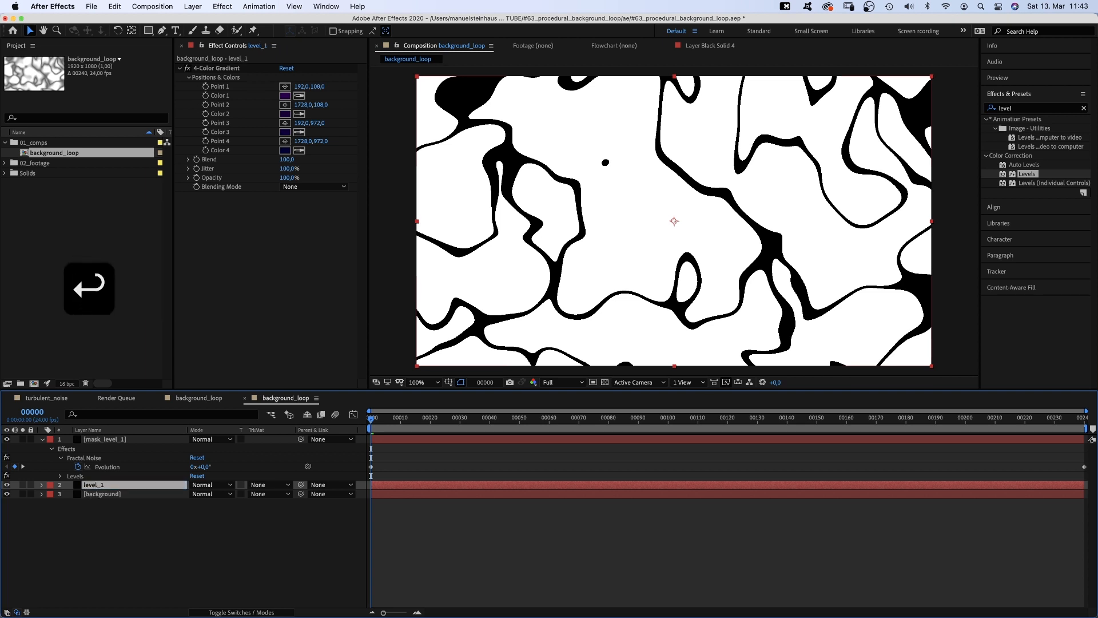
# Give level_1 an orange, pink-red, teal and blue 4-Color Gradient, move Point 4 lower, and matte it Luma Inverted from mask_level_1
pyautogui.click(291, 95)
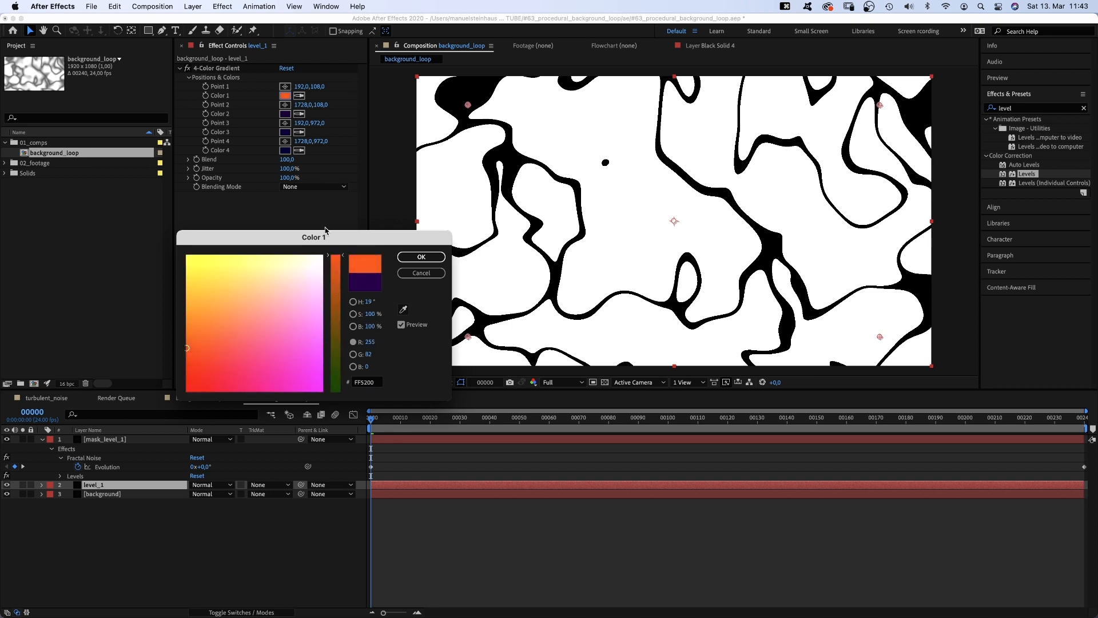
pyautogui.click(420, 256)
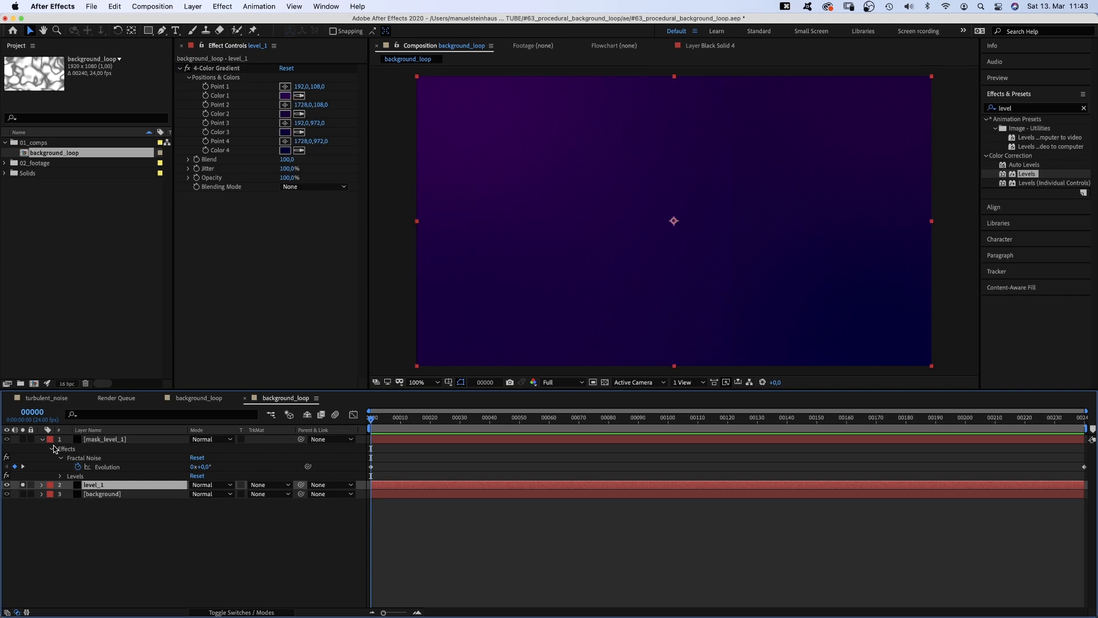
pyautogui.click(286, 95)
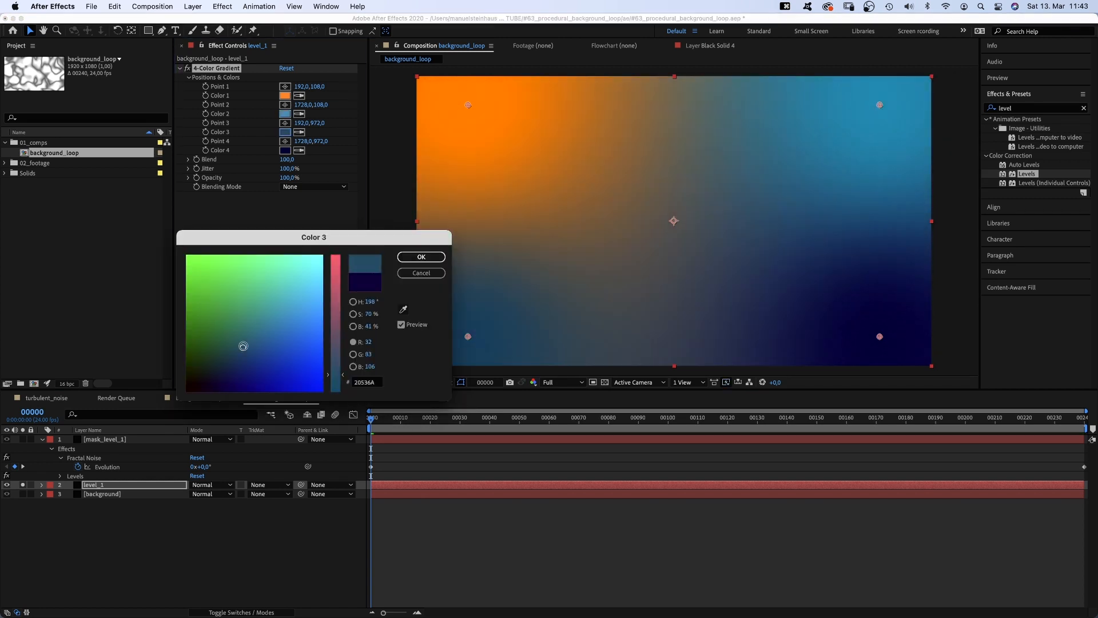
pyautogui.click(421, 257)
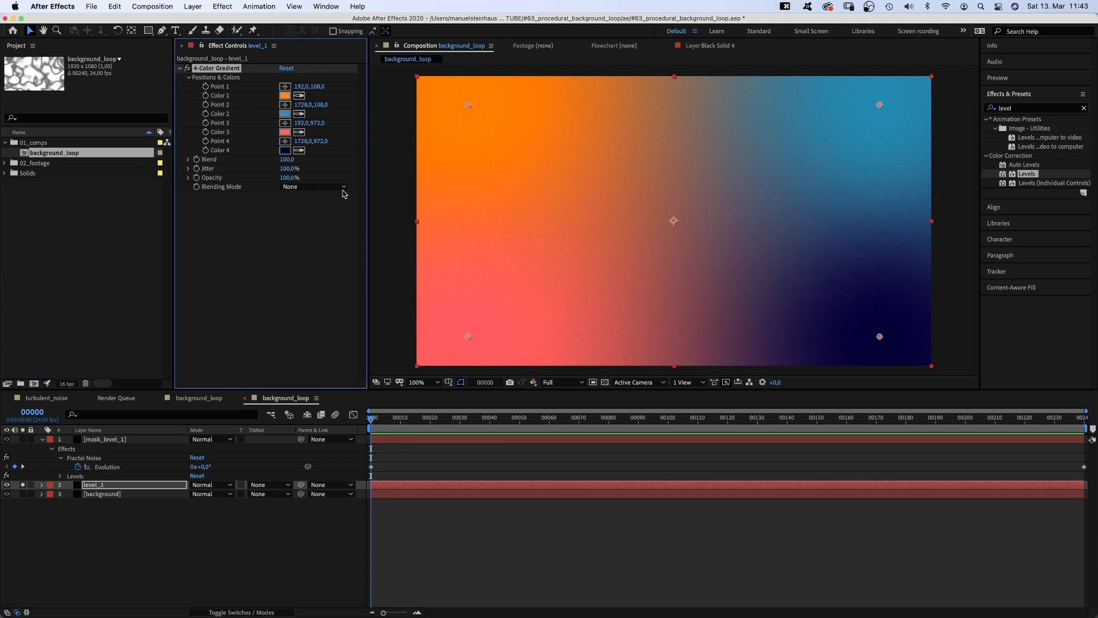
pyautogui.click(299, 150)
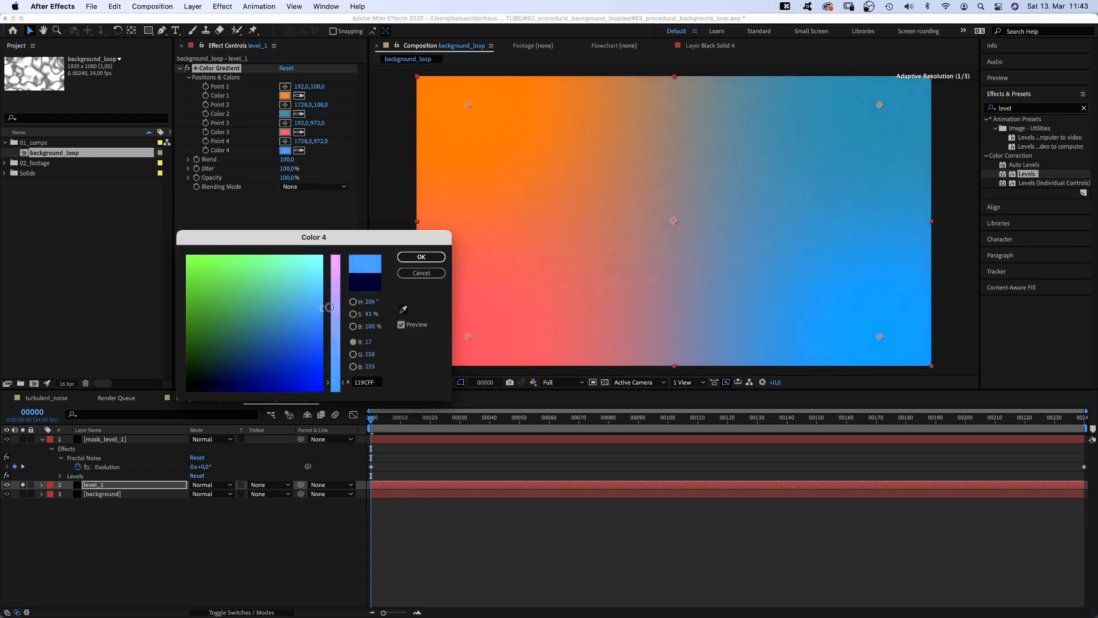
pyautogui.click(421, 256)
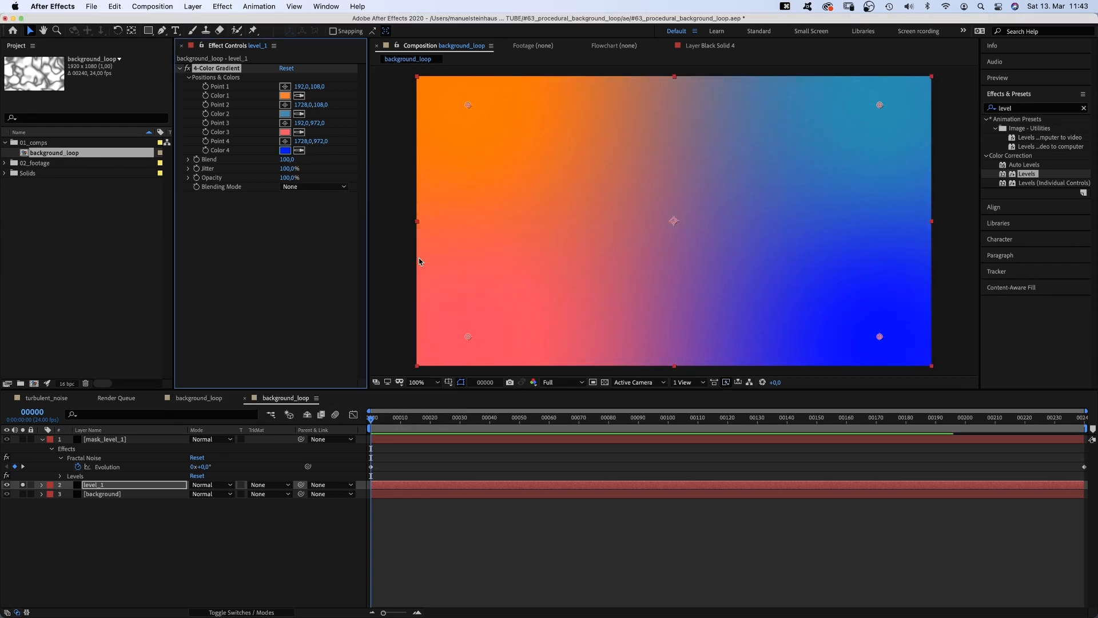
pyautogui.moveTo(880, 336); pyautogui.dragTo(838, 349)
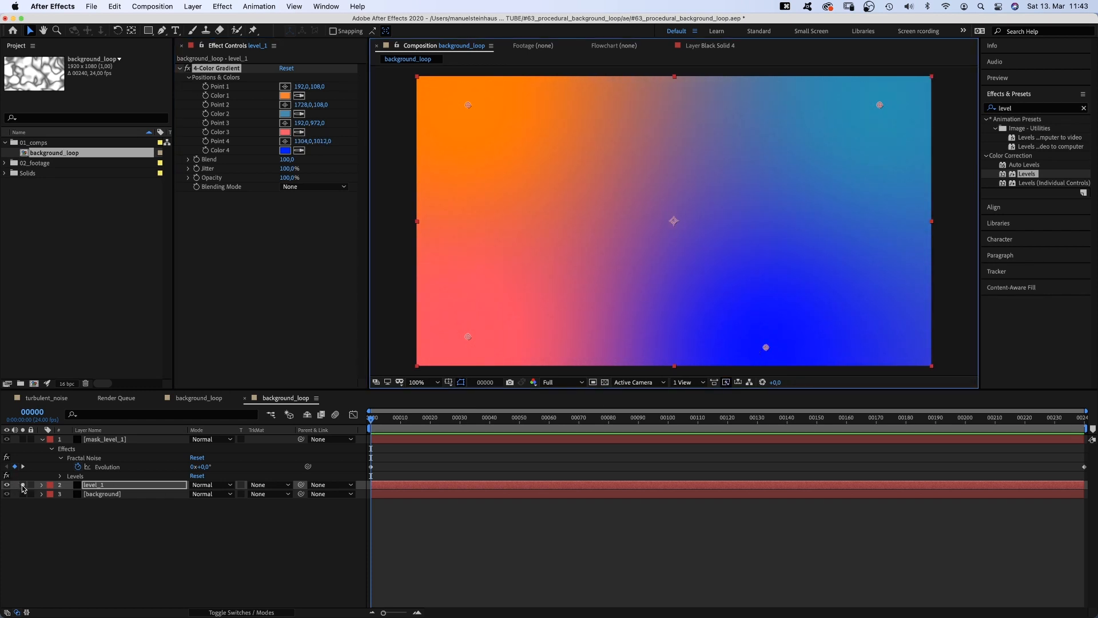
pyautogui.click(267, 484)
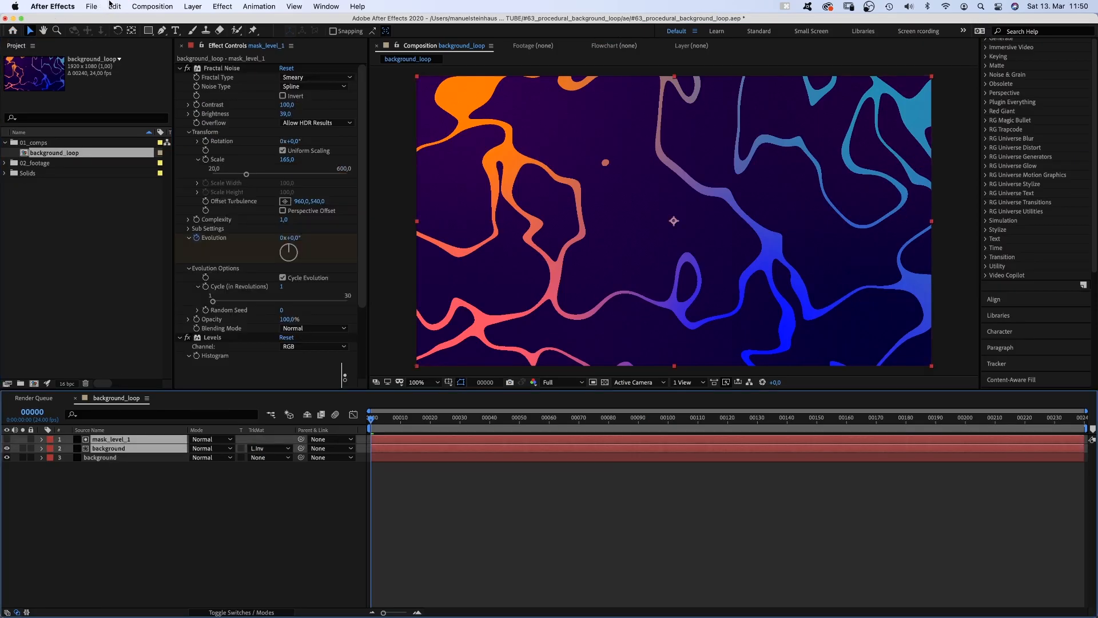
# Copy the mask and gradient with property links, paste the pair on top and adjust its Levels at 50% opacity
pyautogui.click(113, 7)
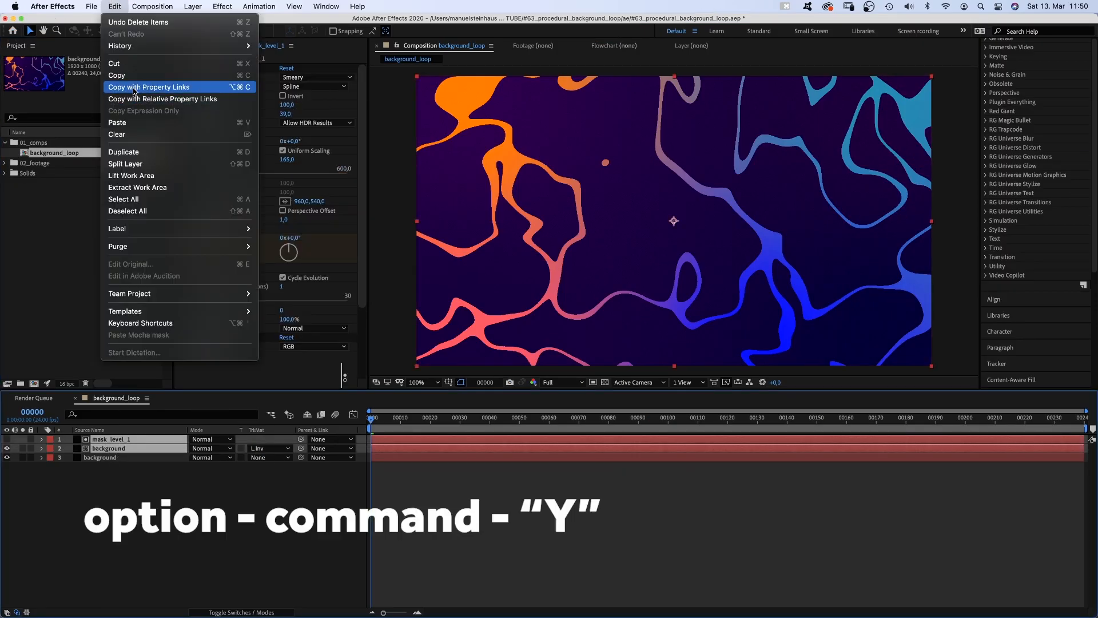
pyautogui.press('cmd+v')
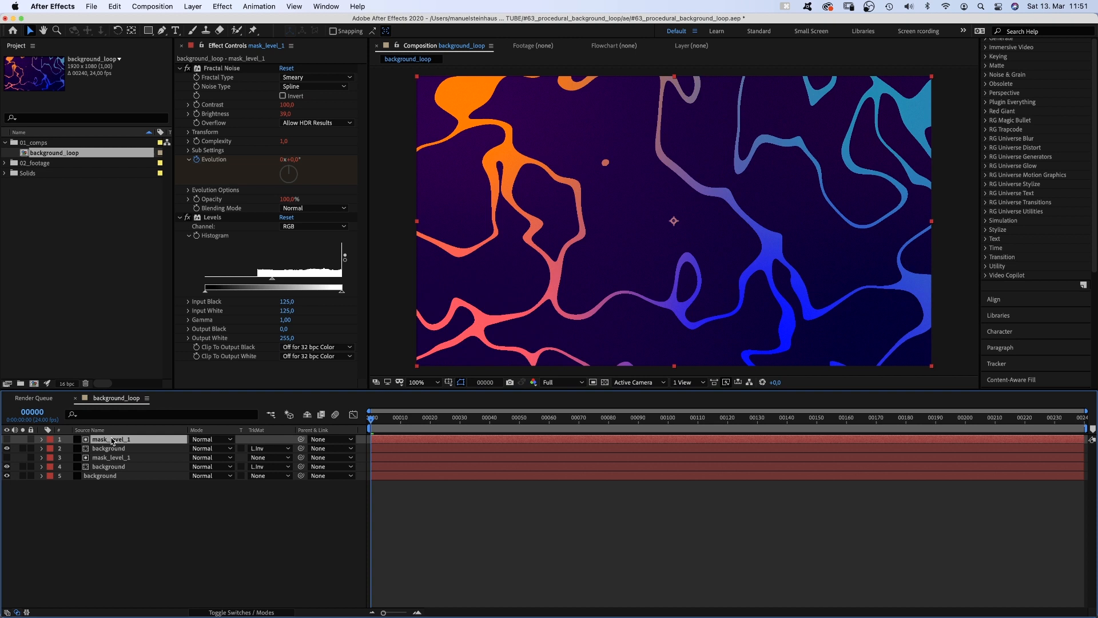
pyautogui.click(41, 439)
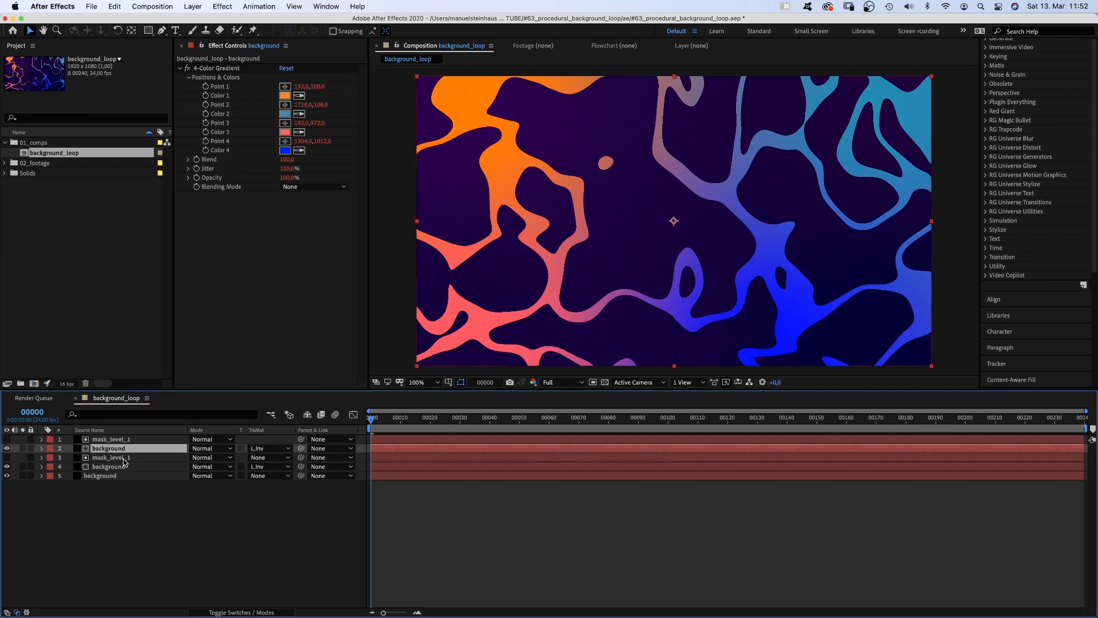
pyautogui.click(41, 447)
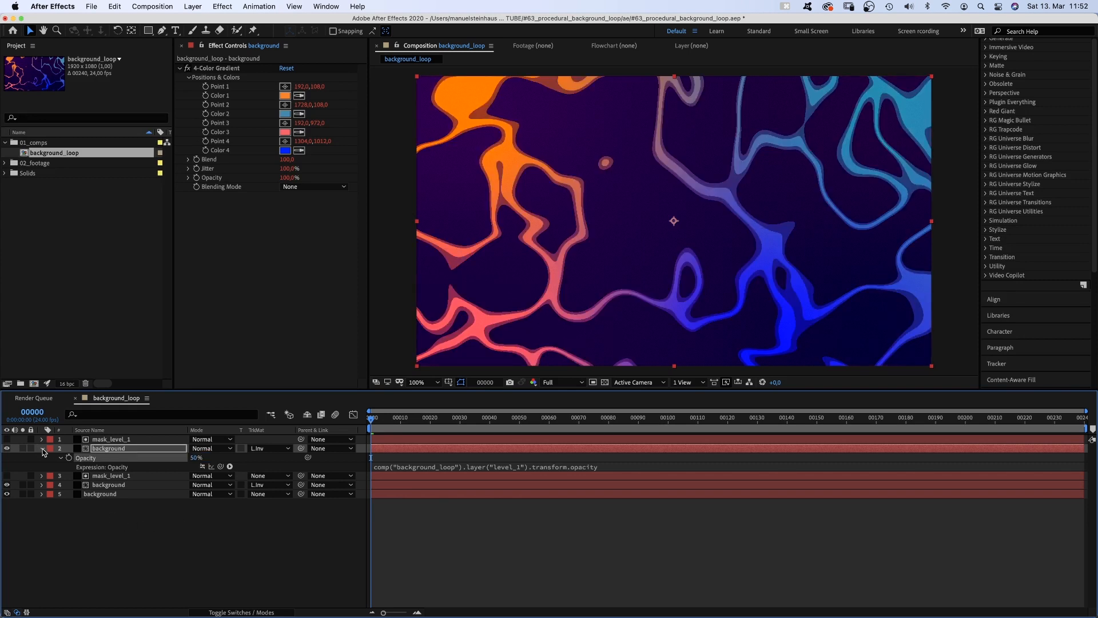
# Paste linked pairs for levels 3 and 4, adjust mask_level_3's effect and link level_3's opacity to level_1
pyautogui.press('cmd+v')
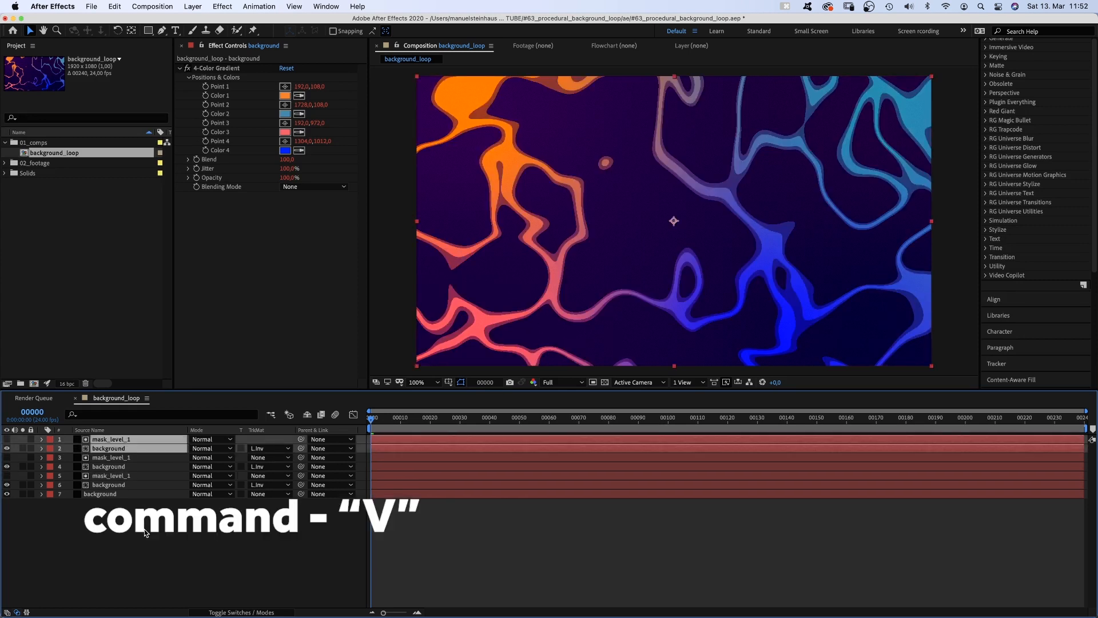
pyautogui.press('cmd+v')
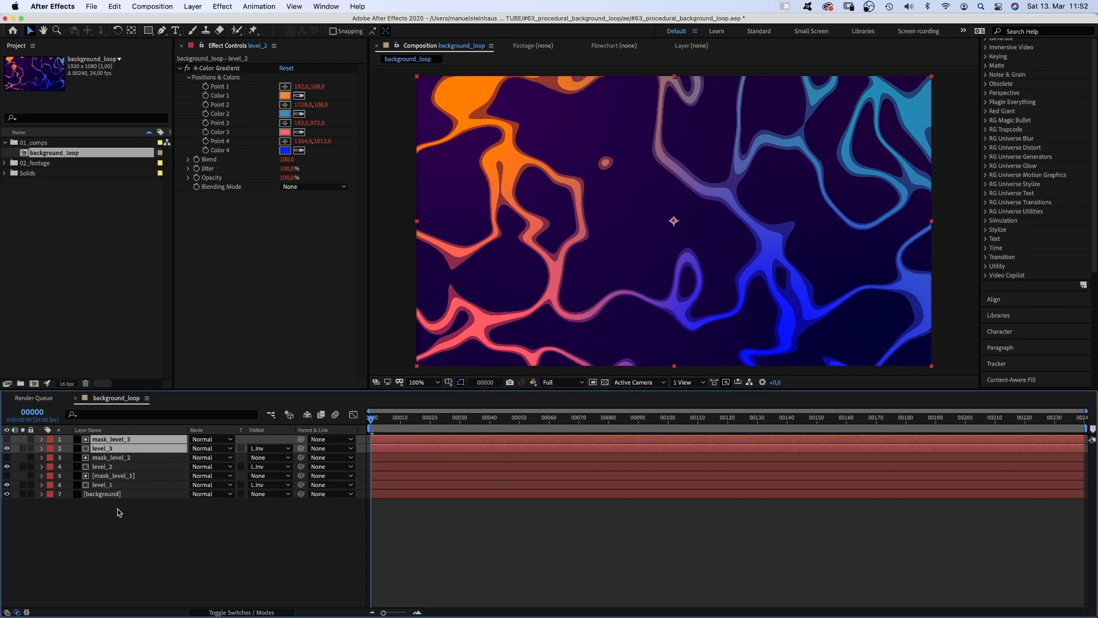
pyautogui.click(41, 439)
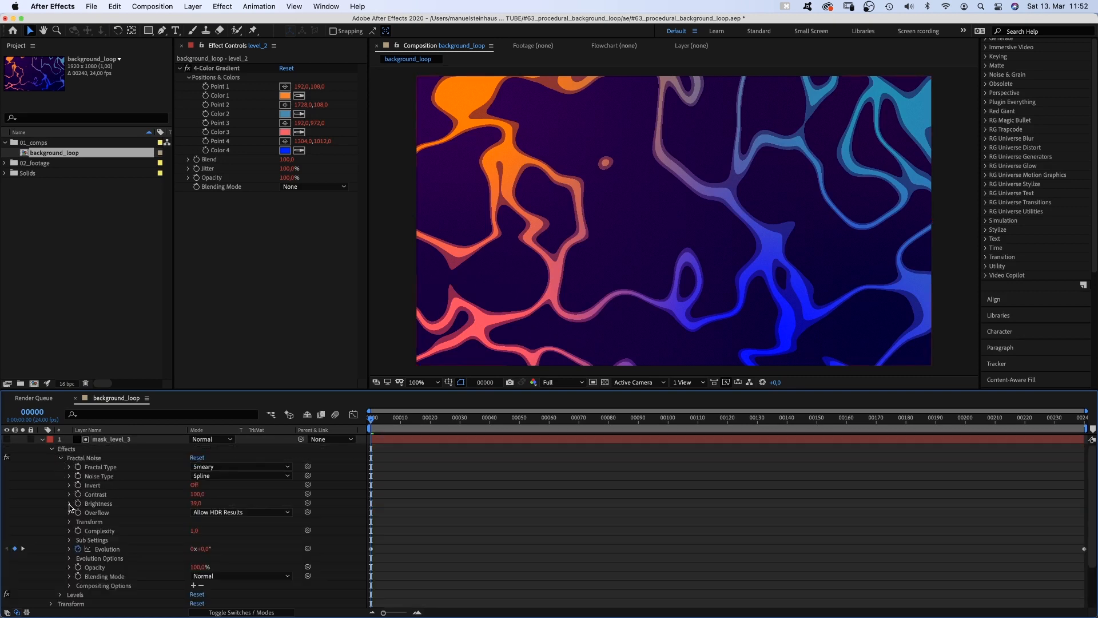
pyautogui.click(79, 504)
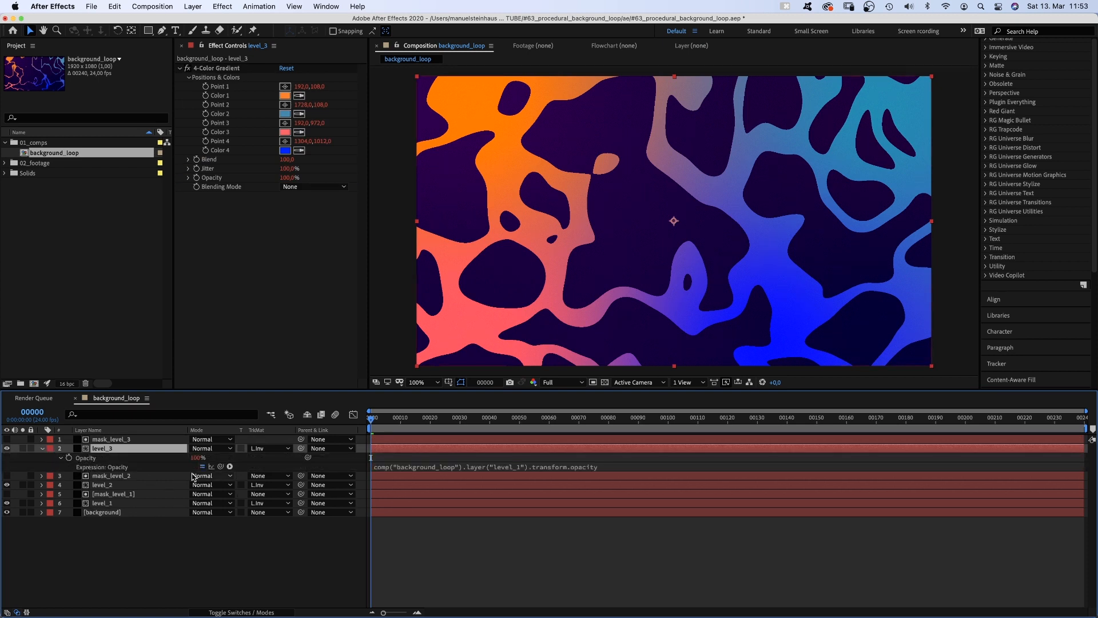
pyautogui.doubleClick(199, 458)
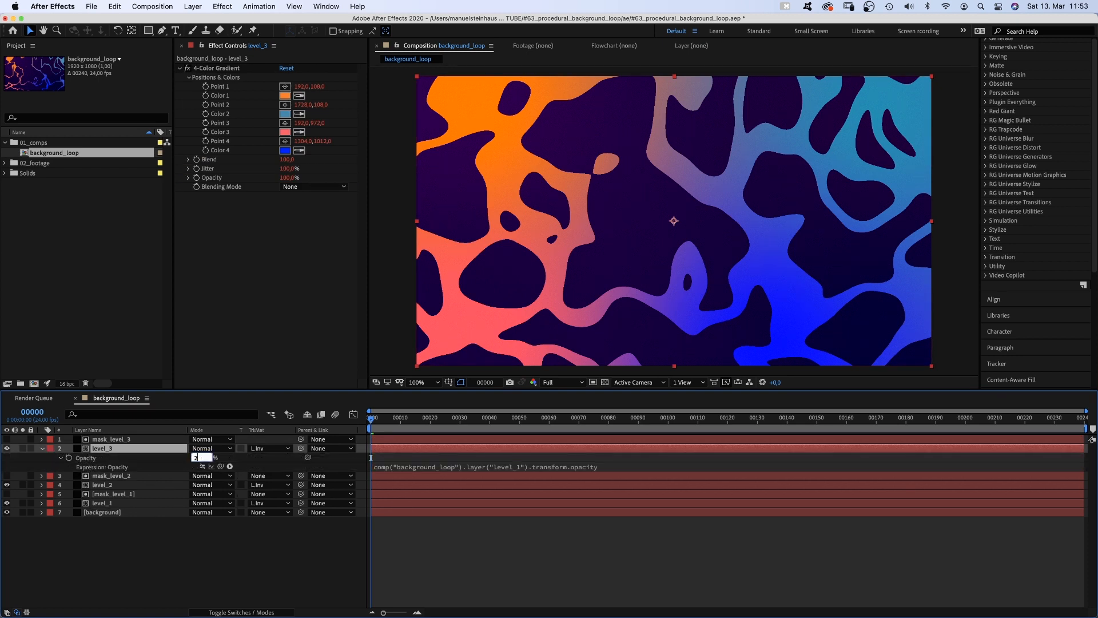
pyautogui.press('cmd+v')
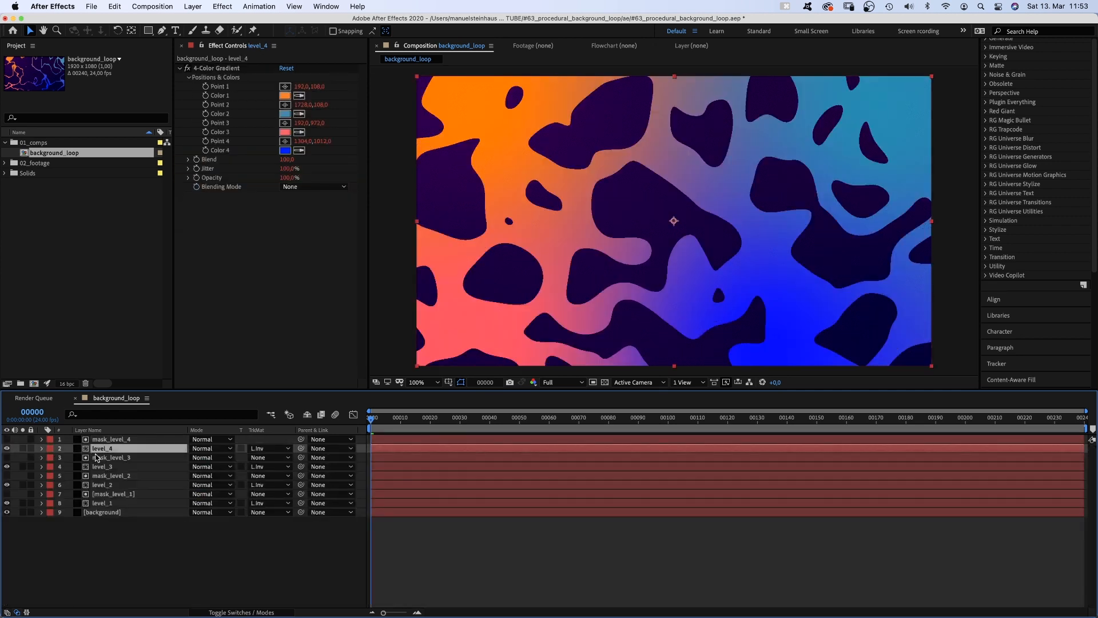
# Add level_5 and mask_level_5 above level_4, with level_5 matted and lowered in opacity
pyautogui.click(41, 448)
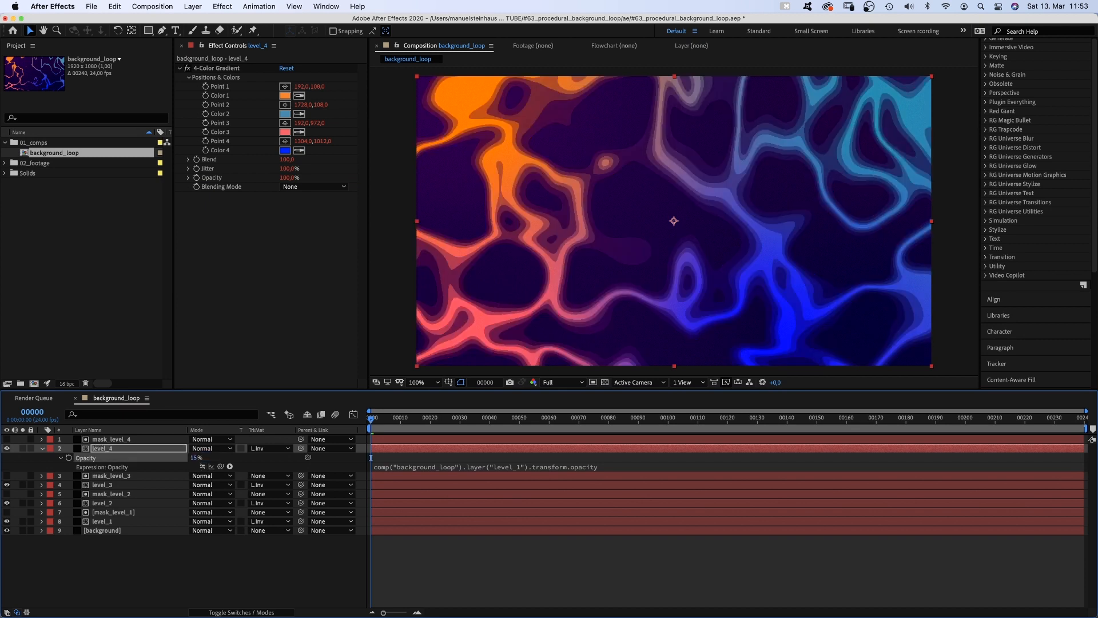
pyautogui.press('cmd+v')
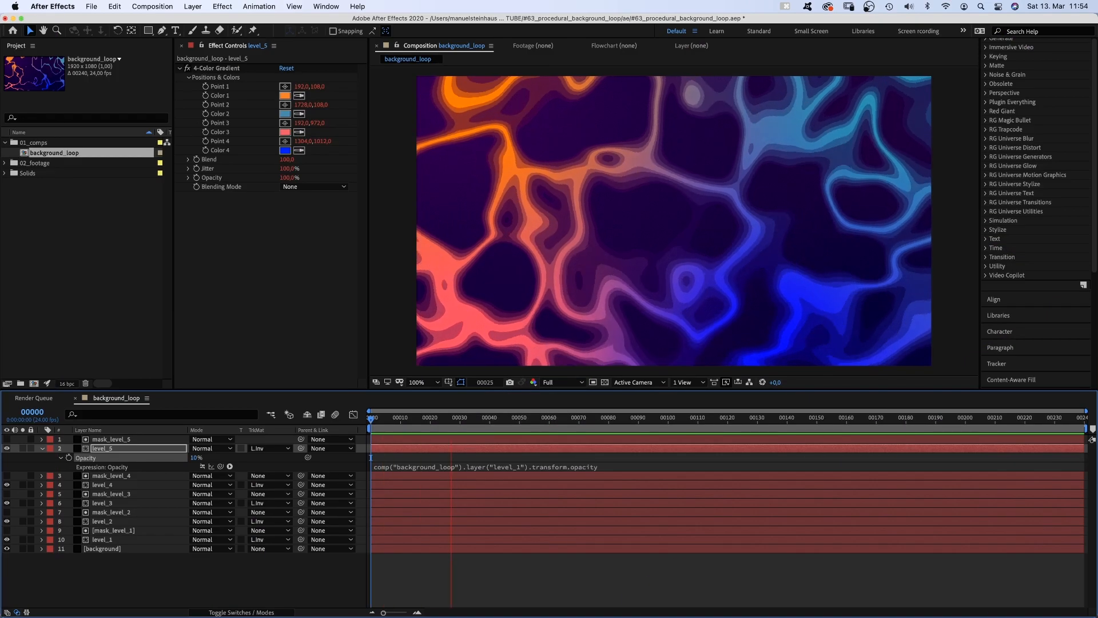
pyautogui.click(593, 417)
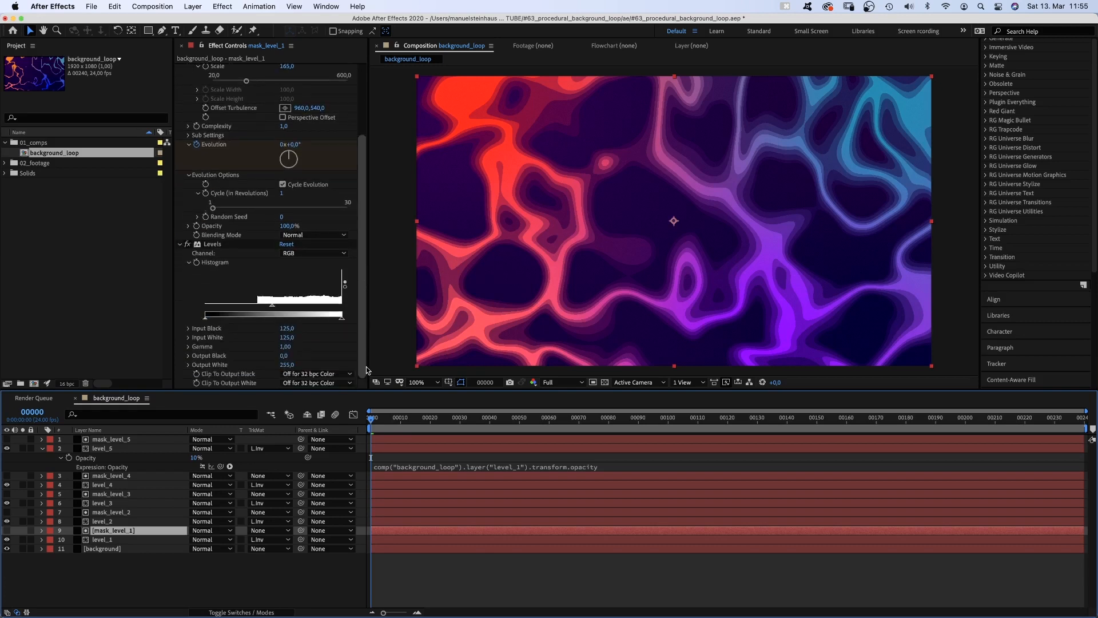
pyautogui.moveTo(287, 310); pyautogui.dragTo(271, 310)
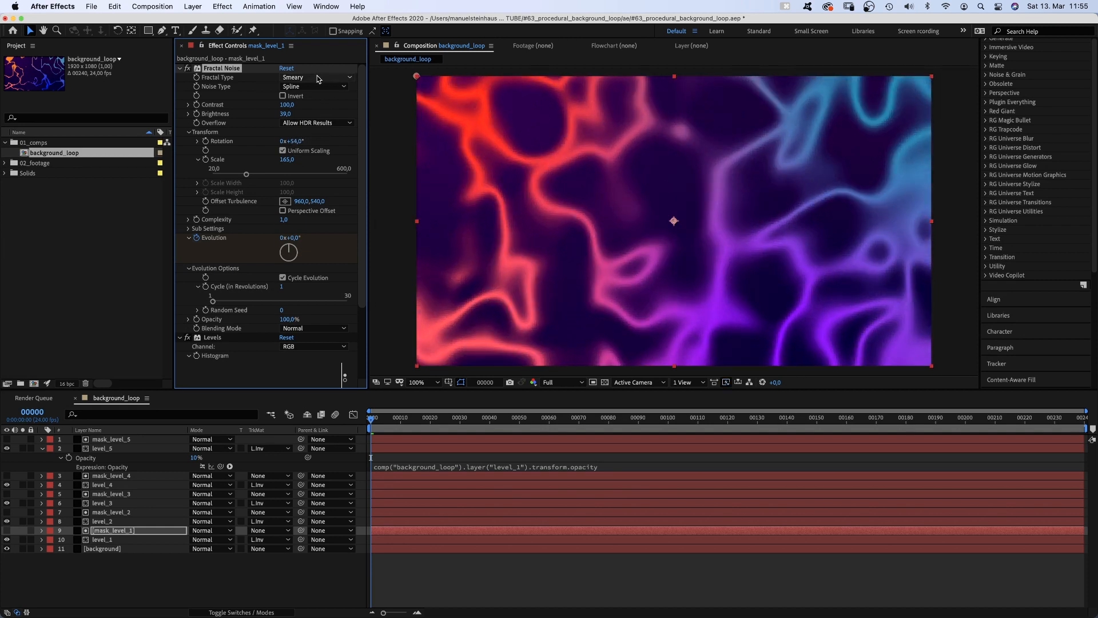
pyautogui.click(316, 77)
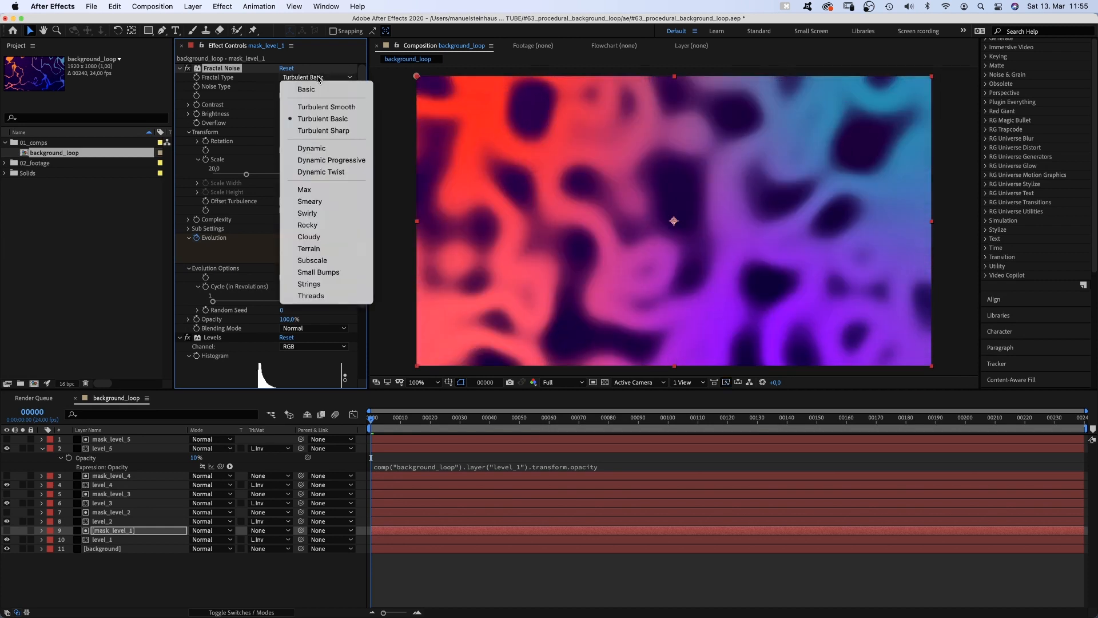
pyautogui.click(311, 147)
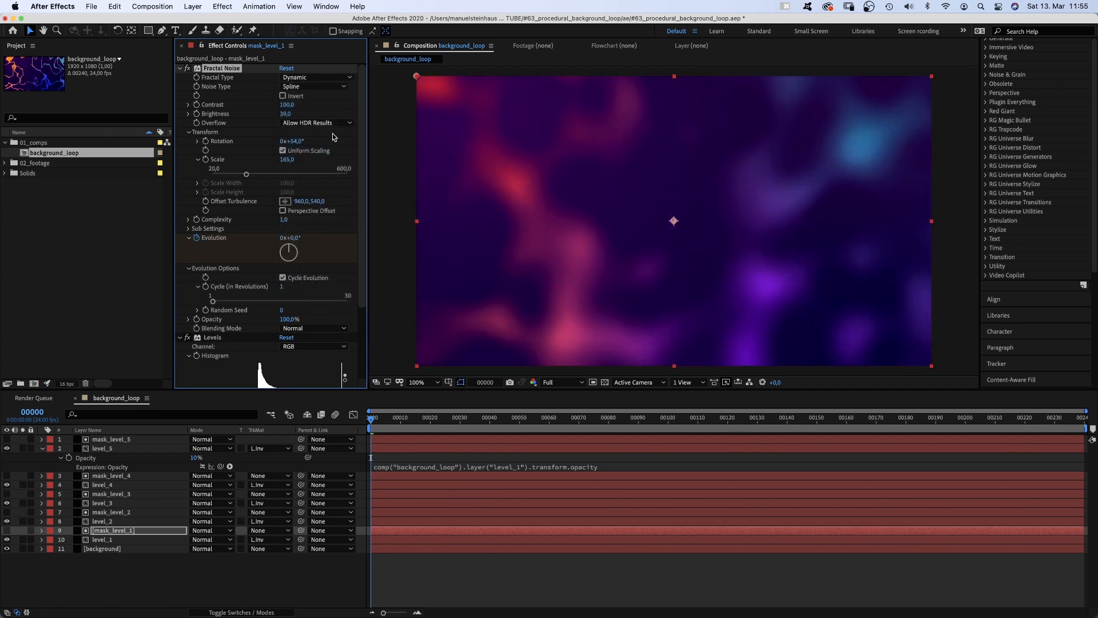
pyautogui.click(316, 77)
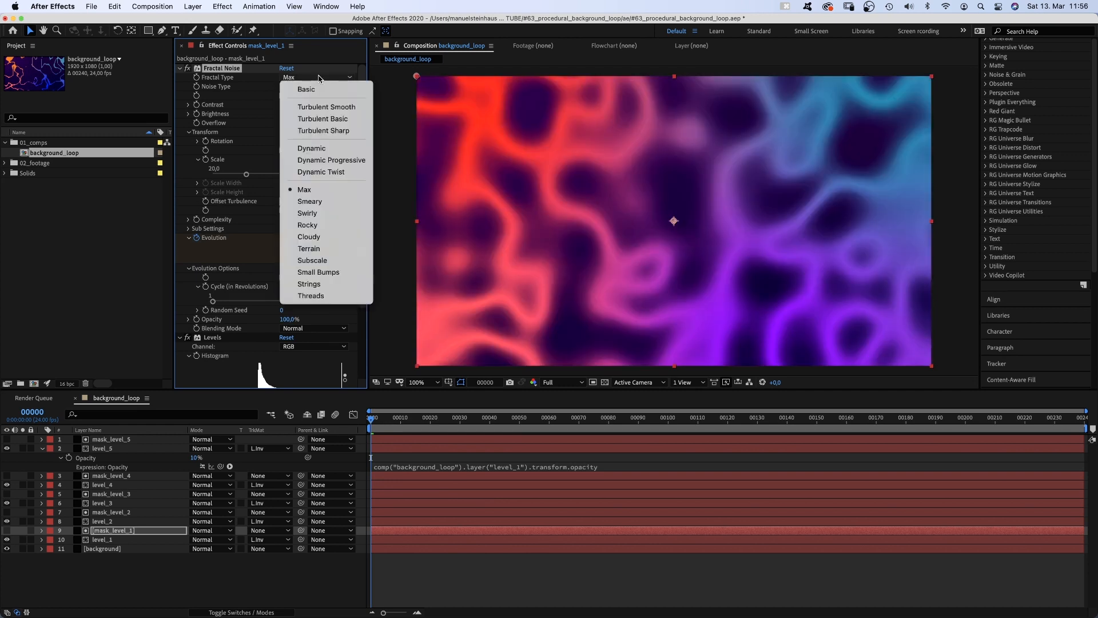
pyautogui.click(309, 201)
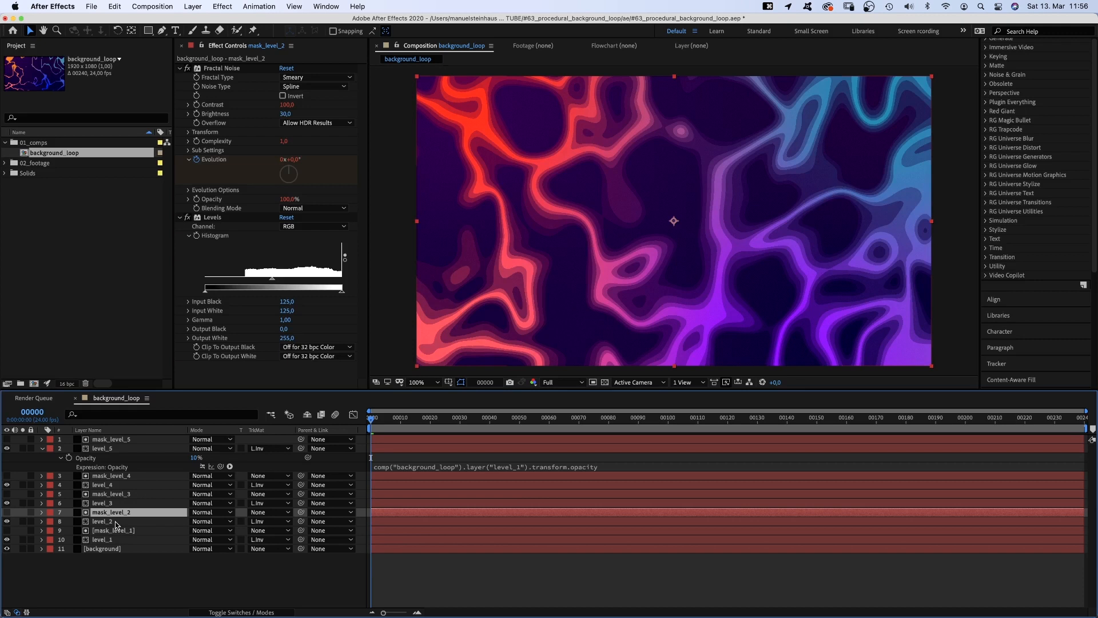
# Make a top 'glow' layer from the mask, Brightness 48, Invert applied, Add blending
pyautogui.press('cmd+v')
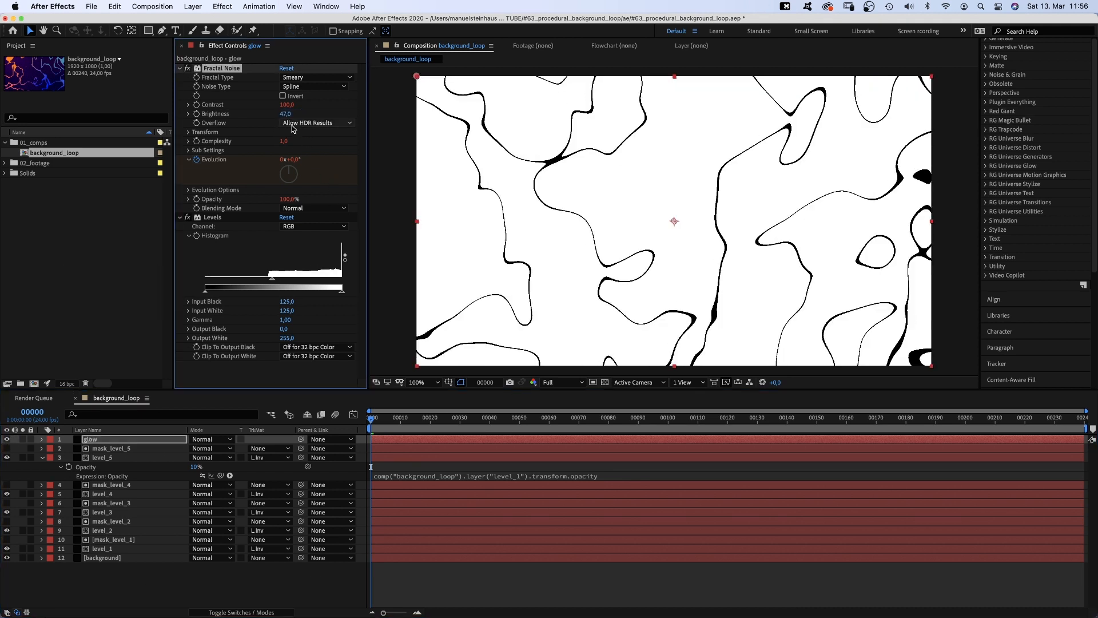
pyautogui.write('48')
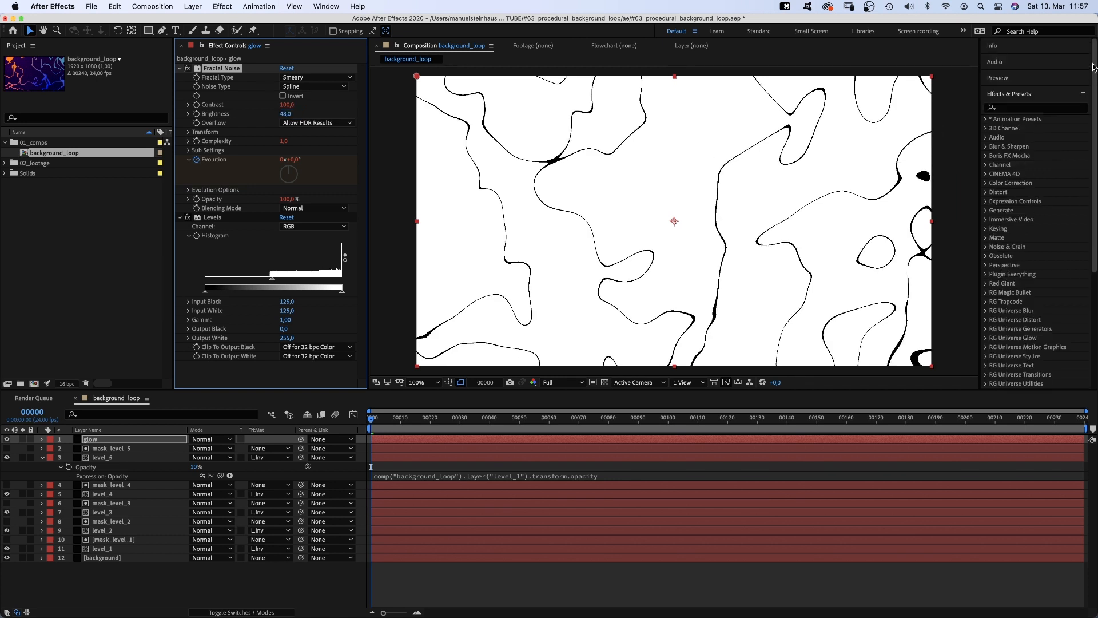
pyautogui.write('invert')
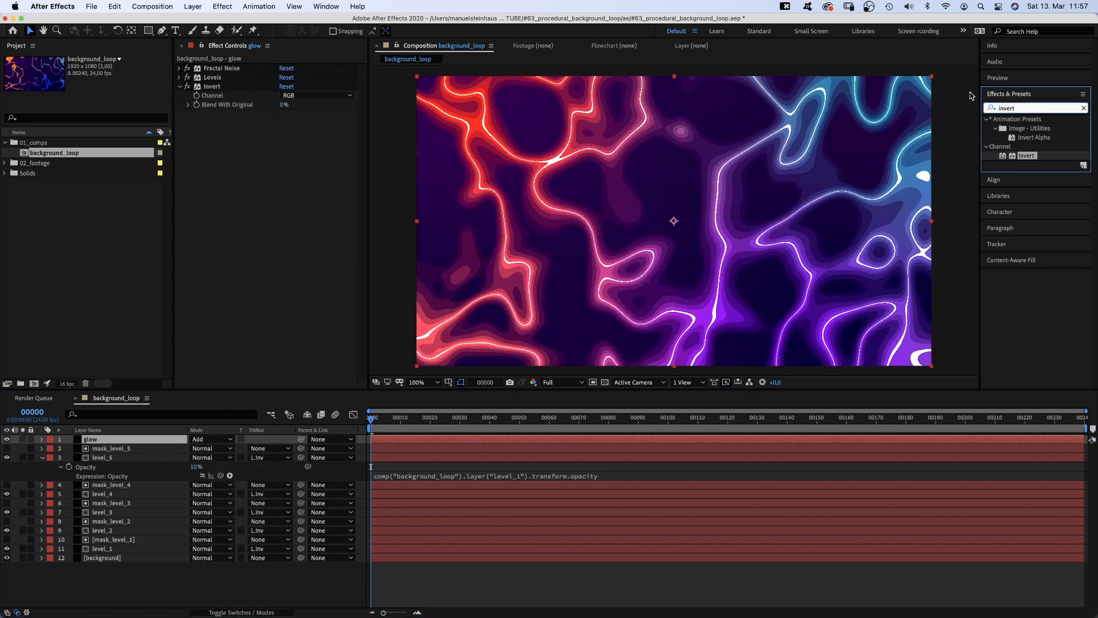
# Stack two Glow effects on the glow layer, Glow 2 radius 30, and find Mosaic
pyautogui.write('glow')
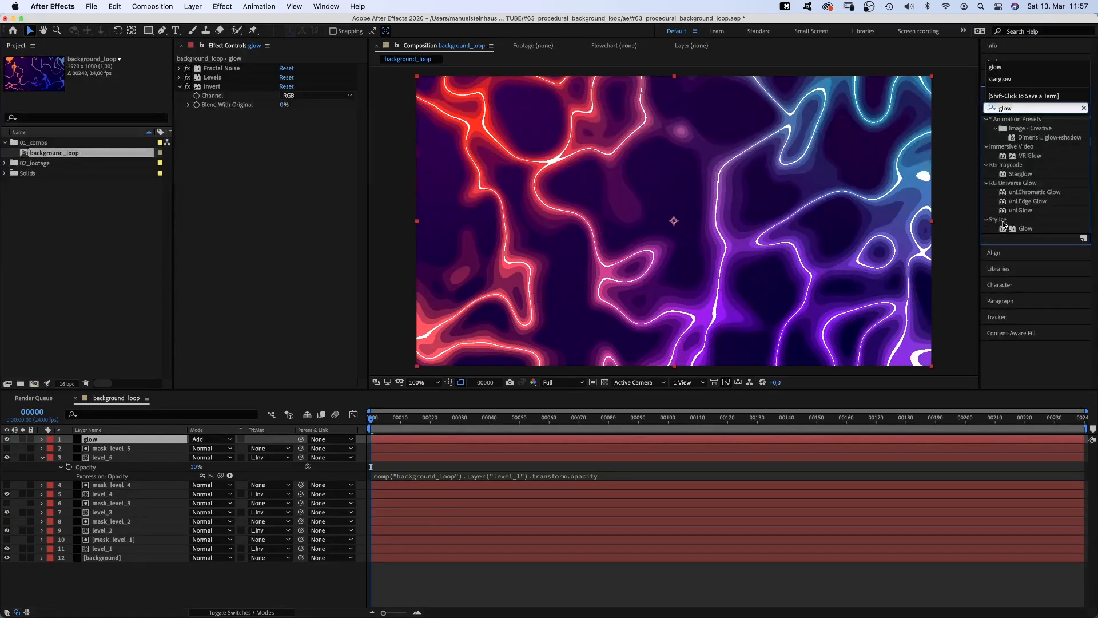
pyautogui.doubleClick(1025, 229)
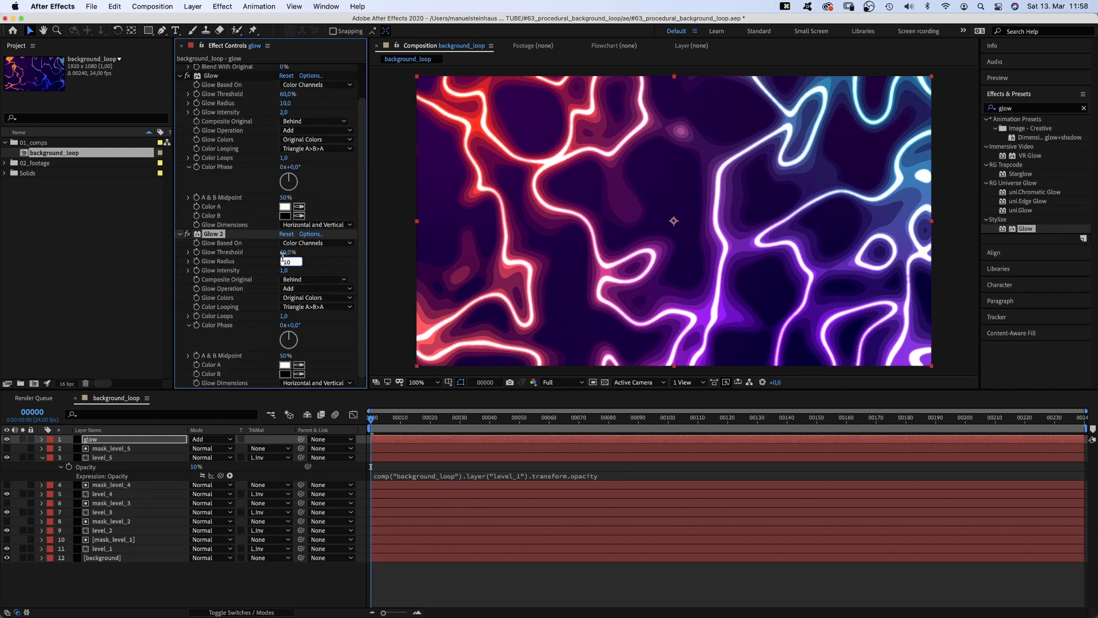
pyautogui.write('30,0')
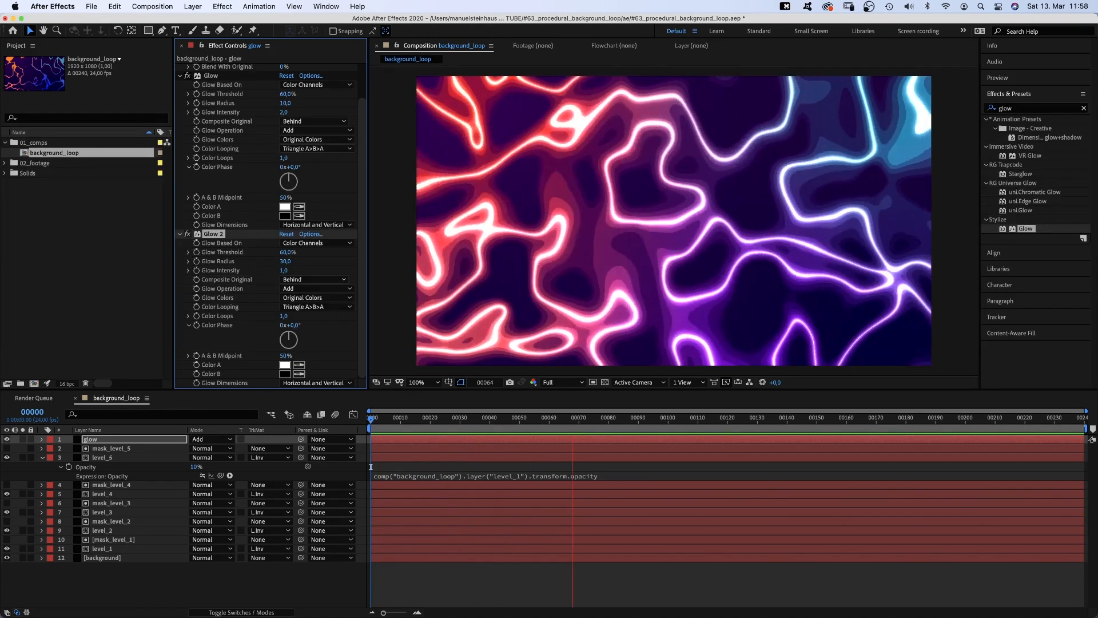
pyautogui.write('Mosai')
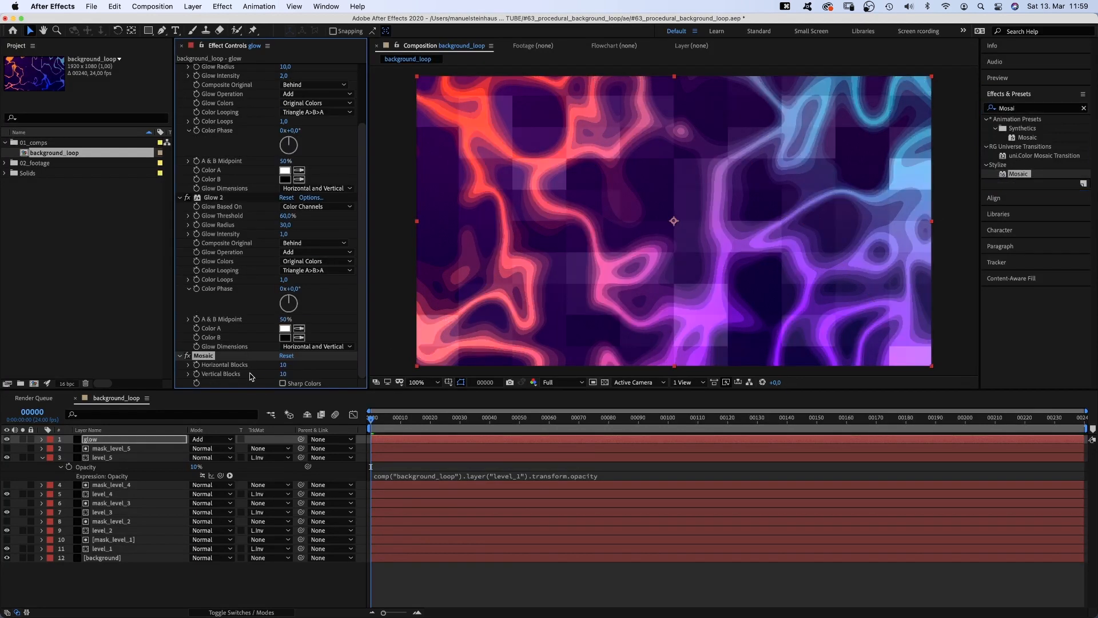
# Set Mosaic to 192 by 108 blocks with Sharp Colors, placed above the Glows
pyautogui.write('1')
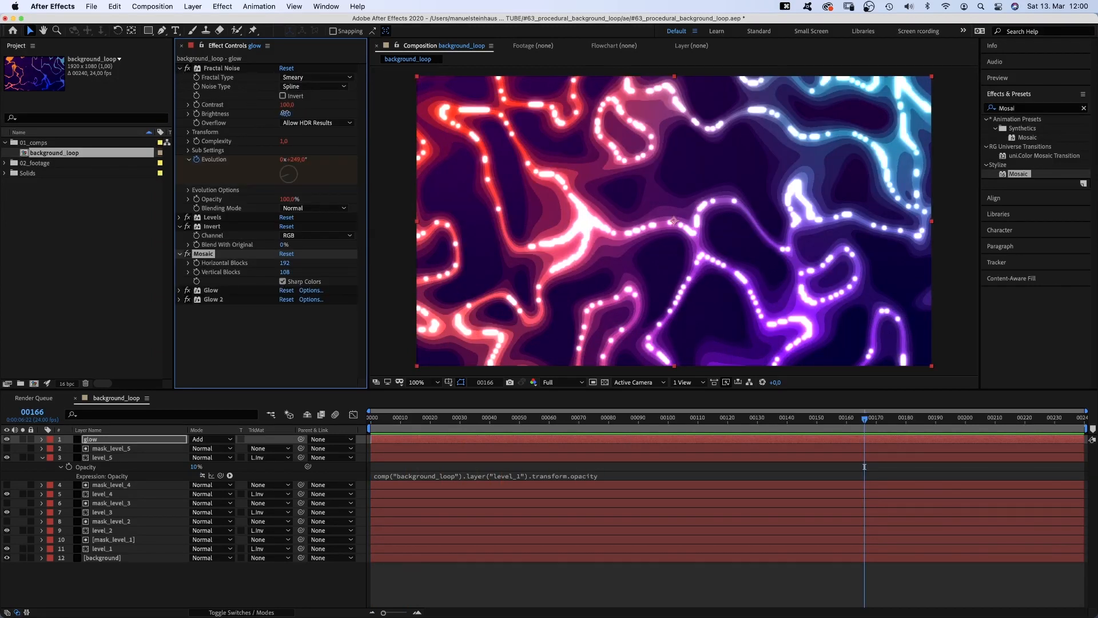
pyautogui.press('enter')
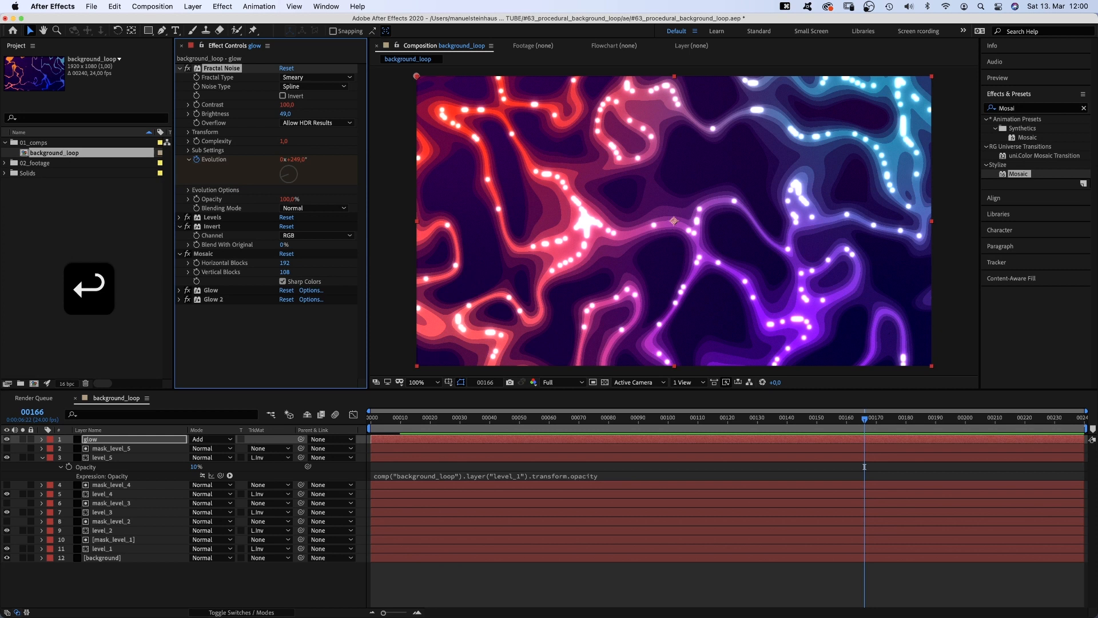
# Add a Scatter effect to the glow layer with Scatter Amount 500
pyautogui.write('s')
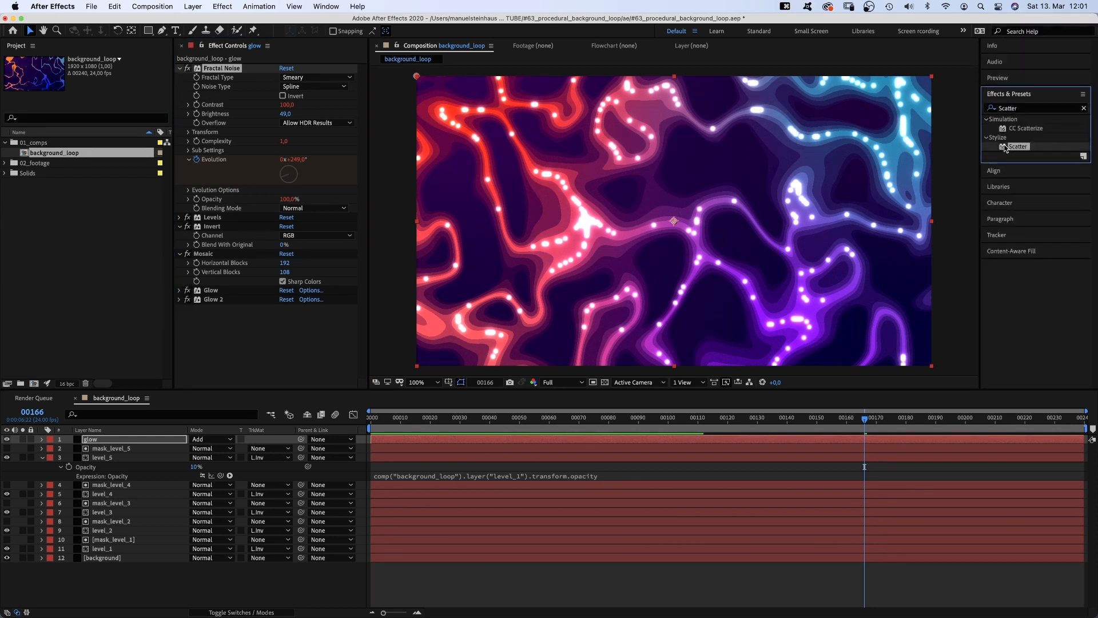
pyautogui.doubleClick(1018, 146)
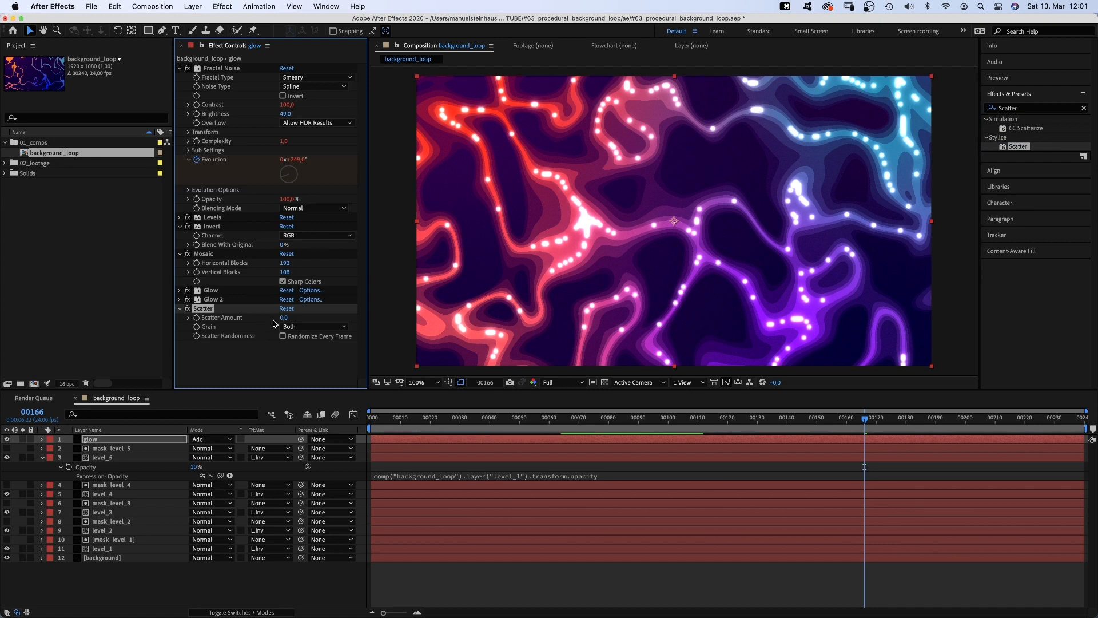
pyautogui.write('500')
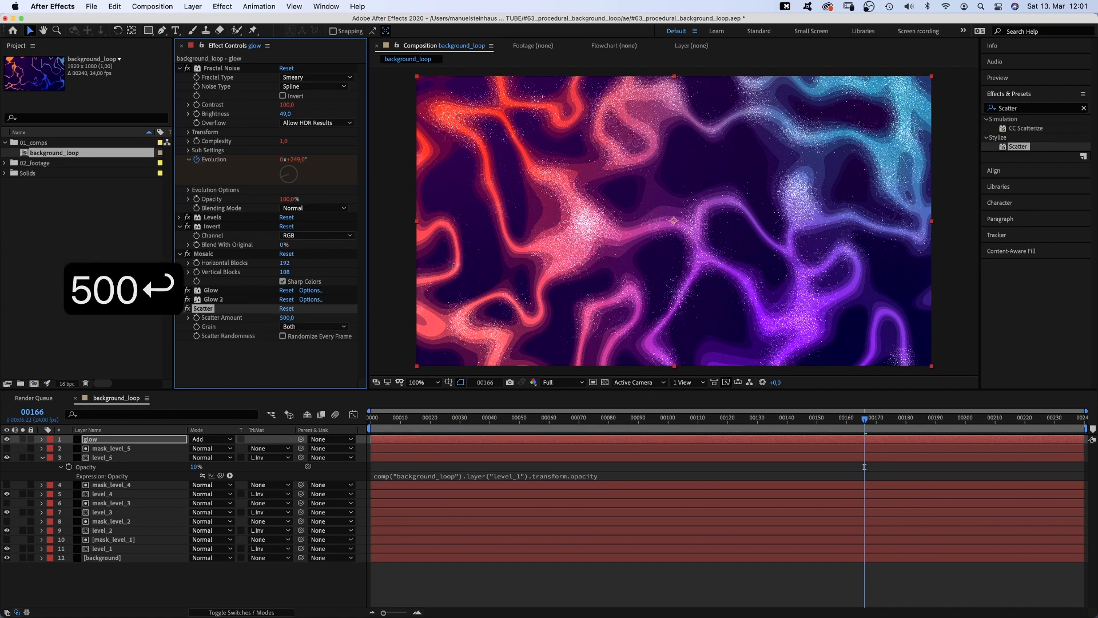